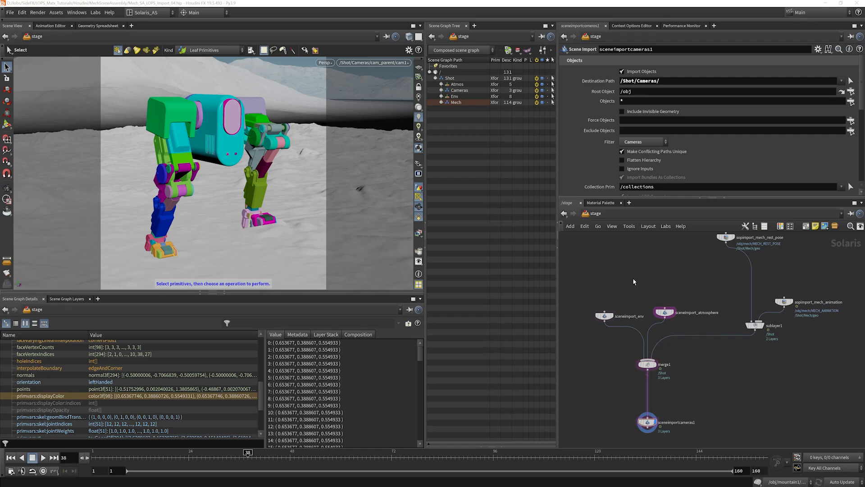
mouse_move(601, 300)
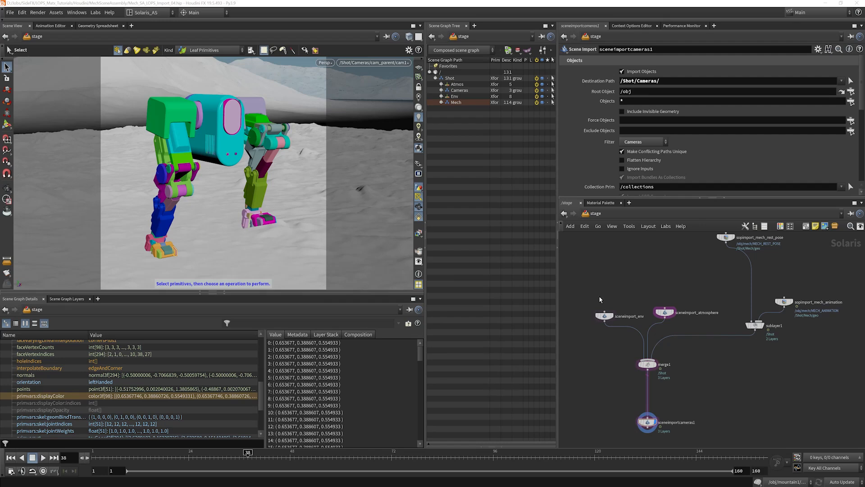
mouse_move(601, 350)
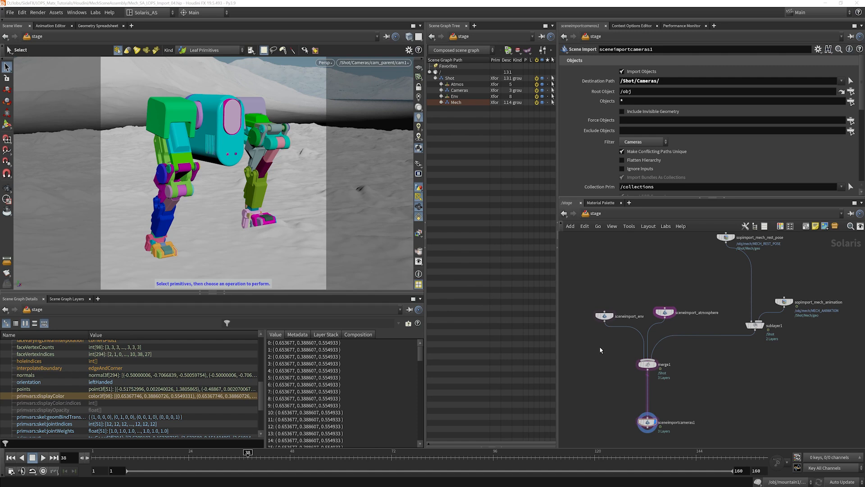
mouse_move(701, 274)
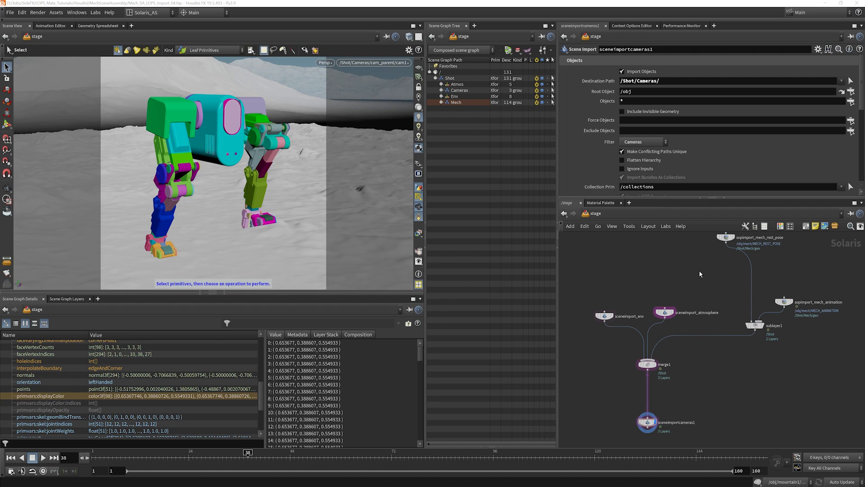
mouse_move(681, 273)
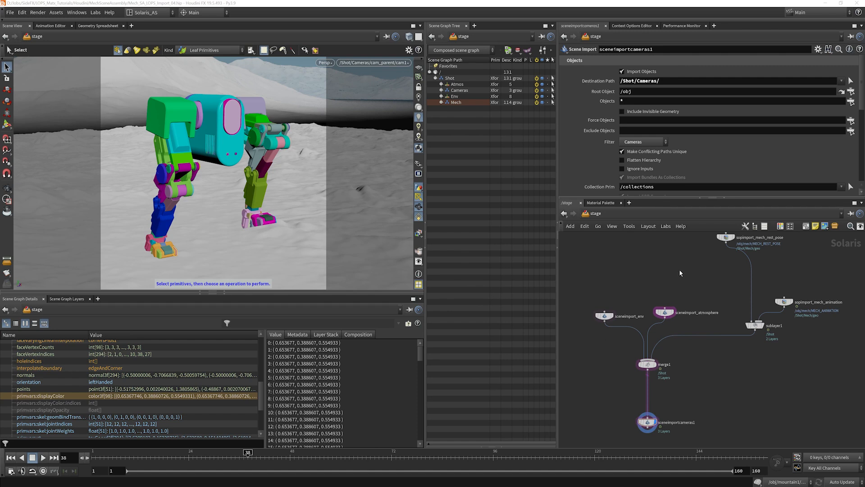
mouse_move(657, 402)
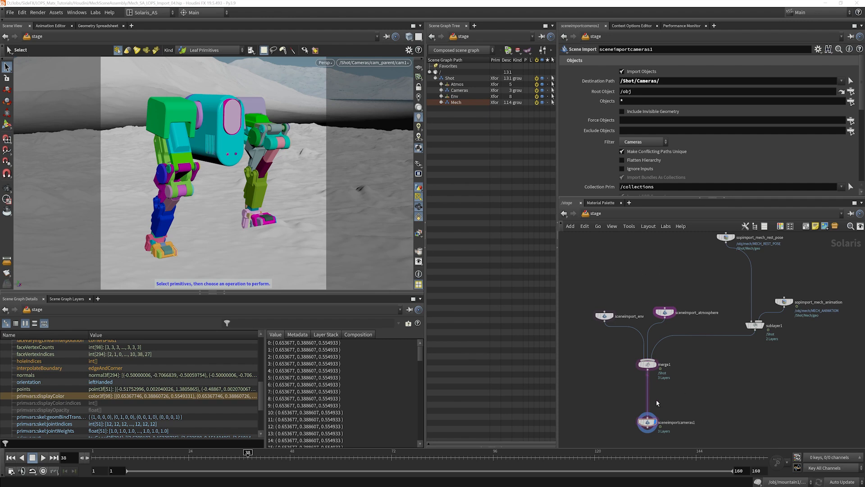
mouse_move(622, 400)
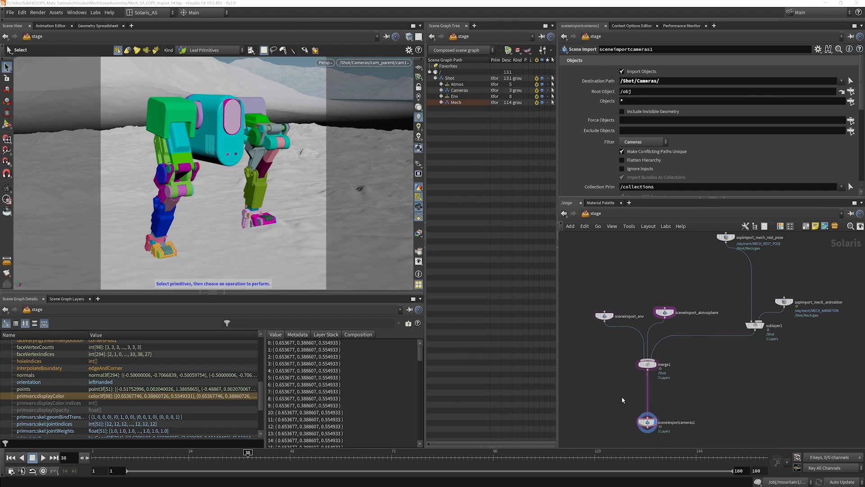
mouse_move(735, 267)
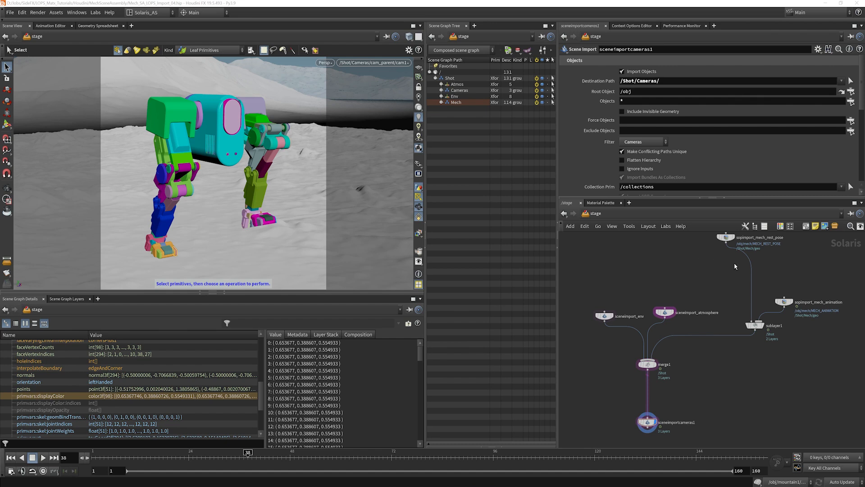
mouse_move(719, 275)
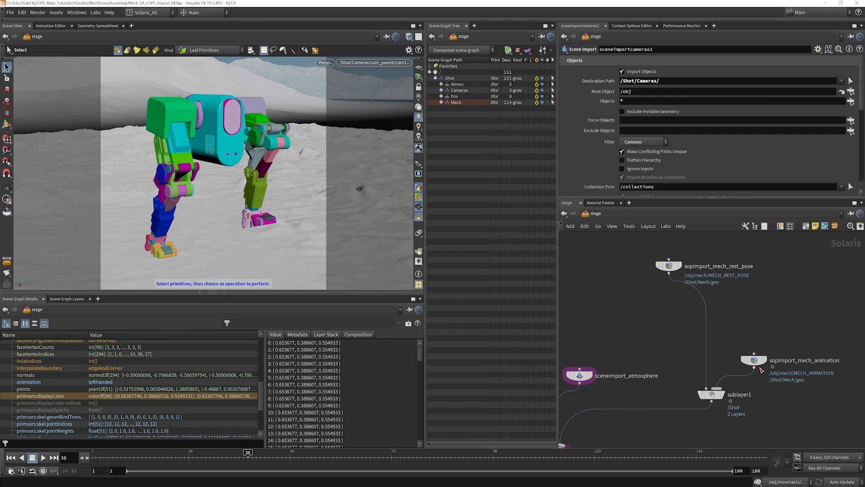
mouse_move(651, 325)
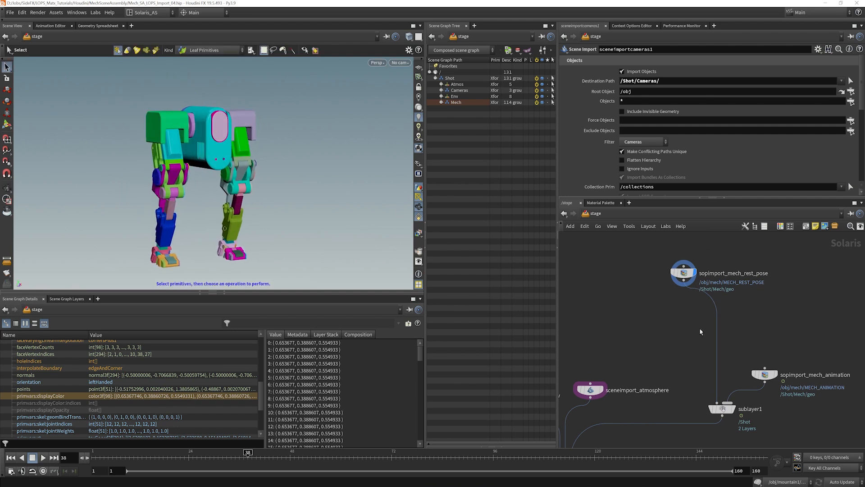
mouse_move(686, 370)
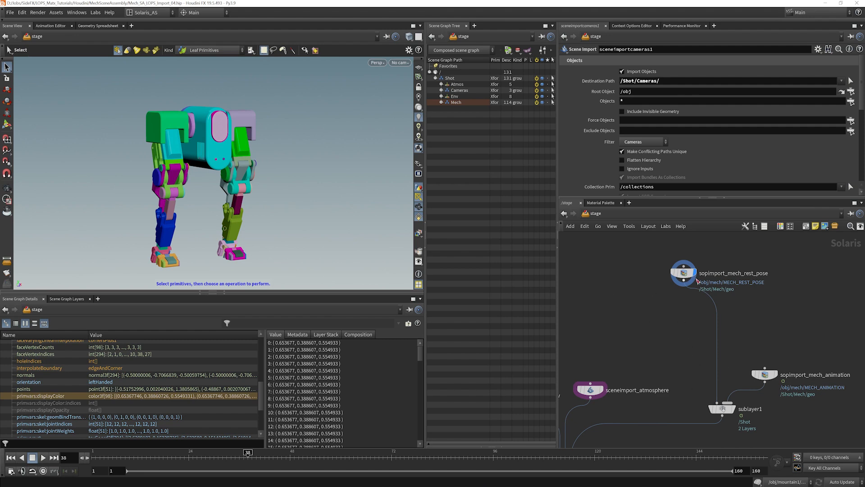
mouse_move(683, 302)
text(mat)
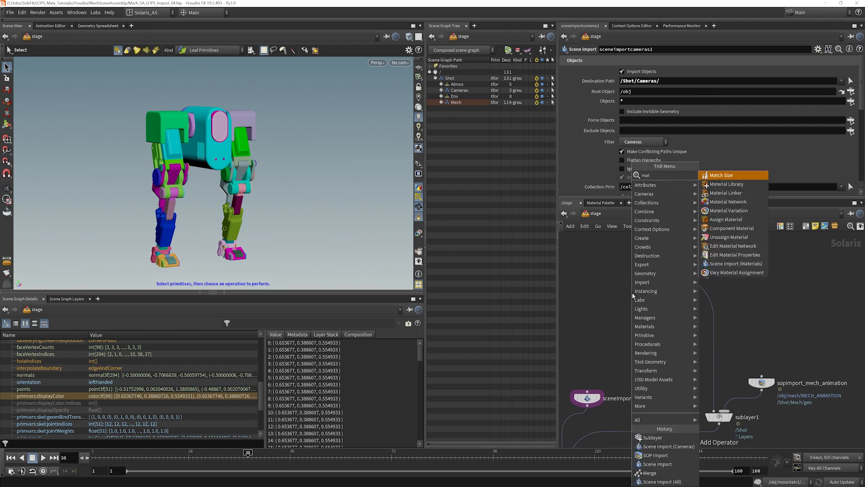
mouse_move(731, 183)
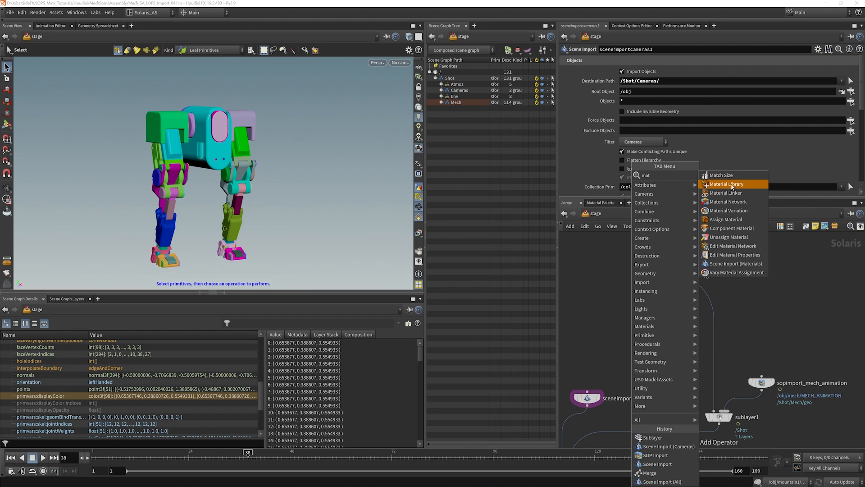
Step: Add a Material Library node wired beneath sopimport_mech_rest_pose
click(726, 184)
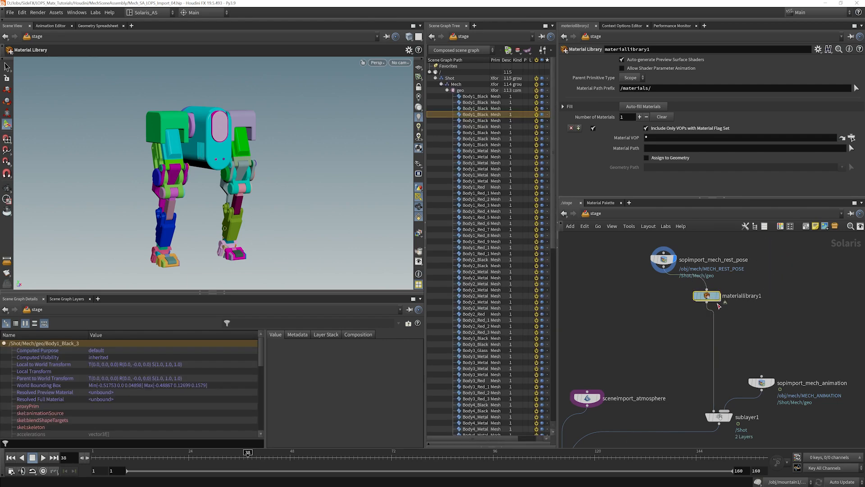
drag(706, 295, 664, 286)
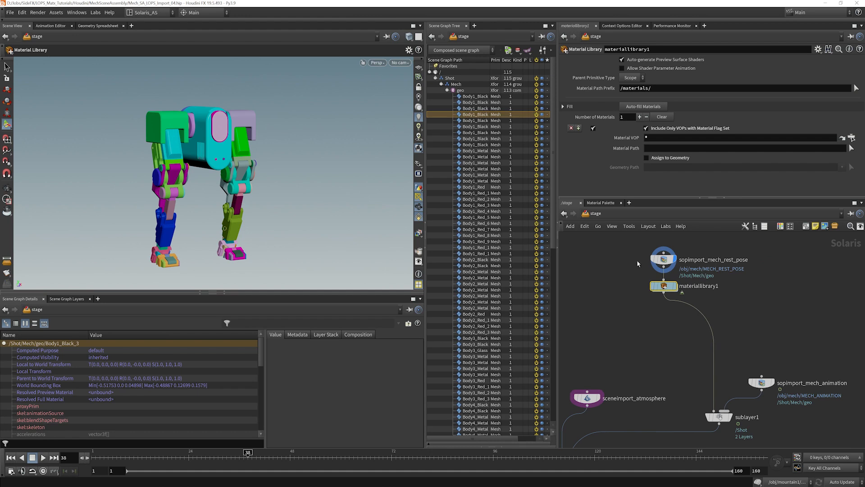
mouse_move(647, 257)
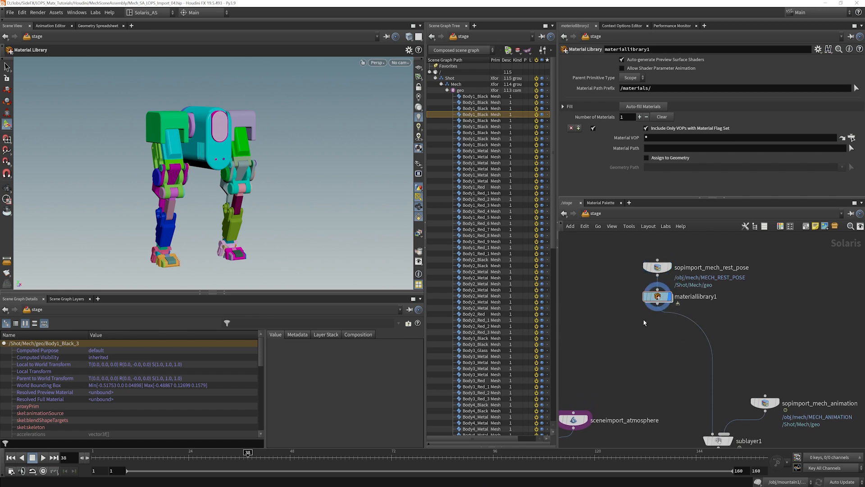
Step: Inside materiallibrary1, create a Karma MaterialX Subnet named 'Mech'
double_click(656, 296)
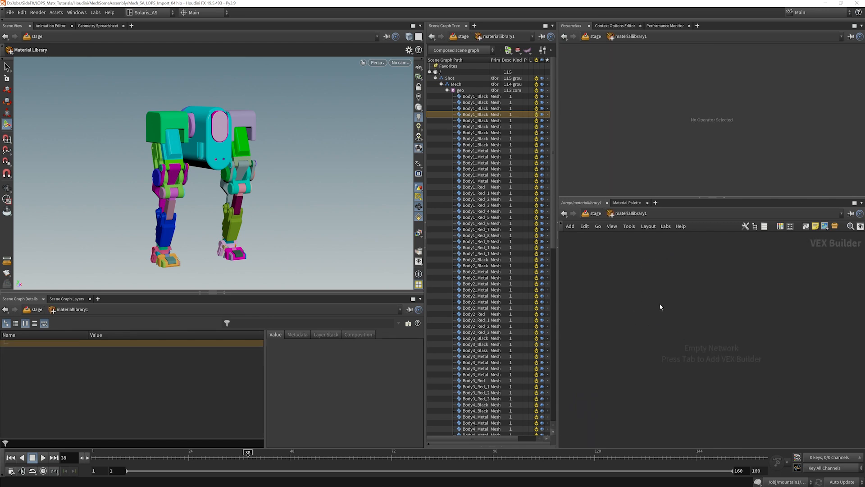
mouse_move(635, 310)
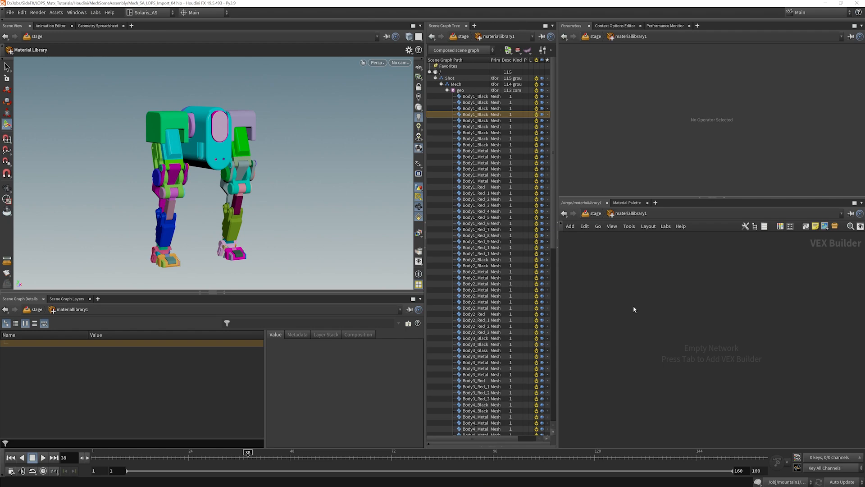
key(Tab)
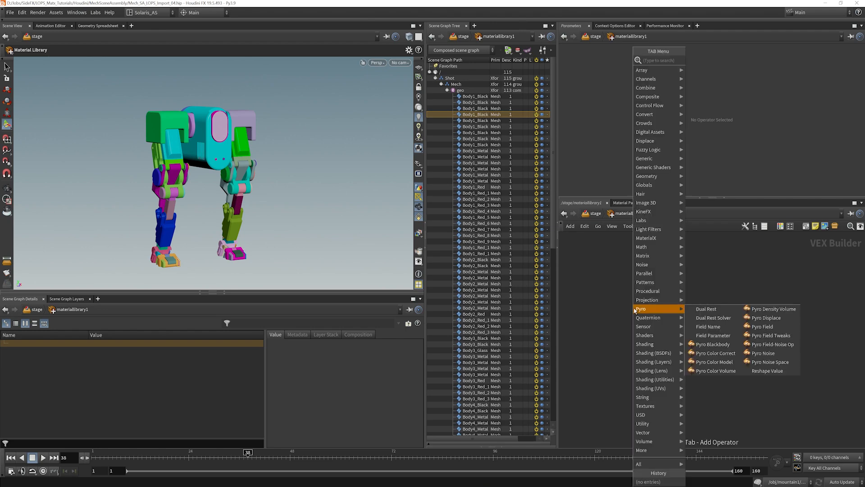
text(matx)
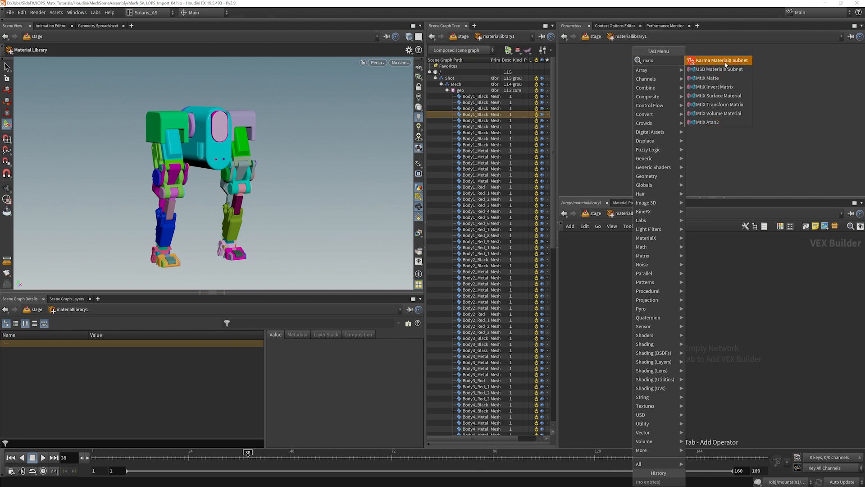
key(Escape)
text(Mech)
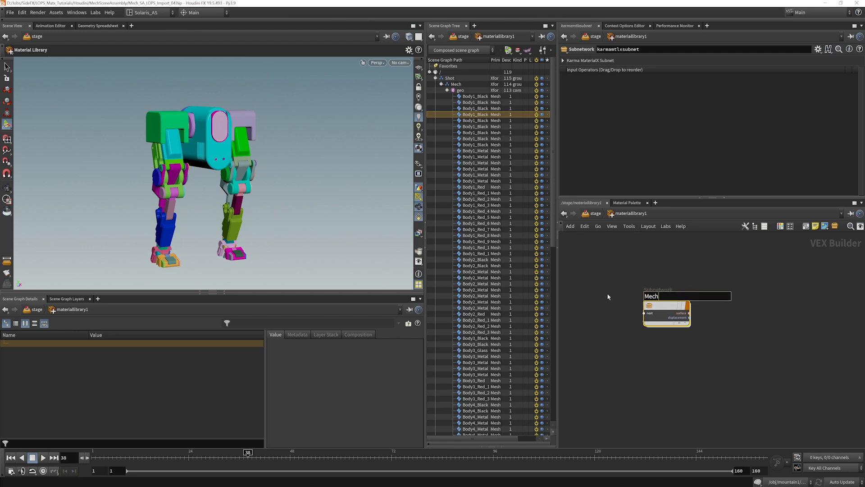
key(Enter)
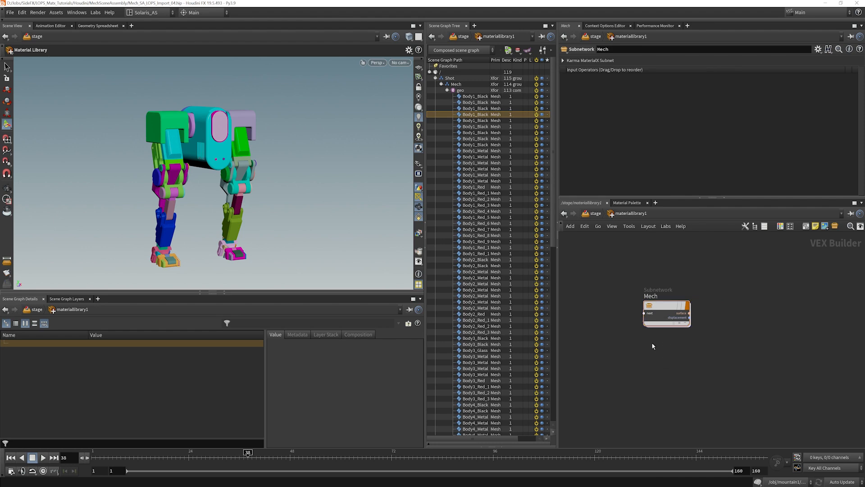
Step: Enter the Mech subnet, frame its shader nodes, and shift the inputs node left
double_click(667, 312)
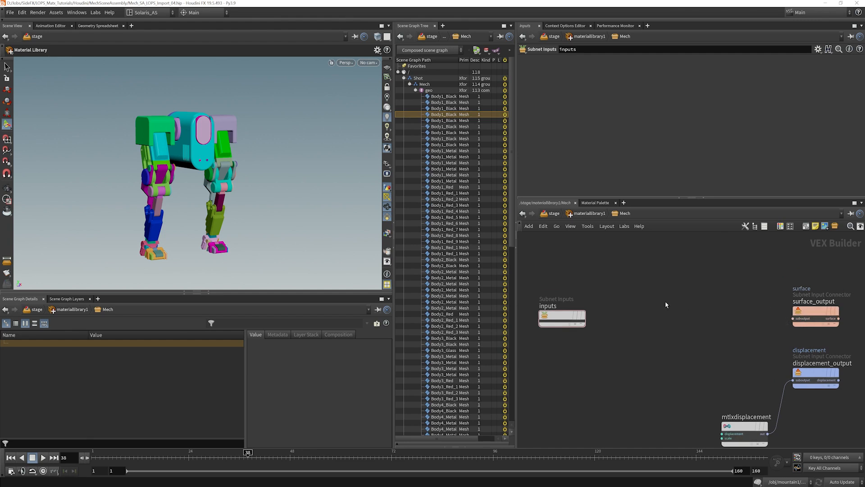
key(Tab)
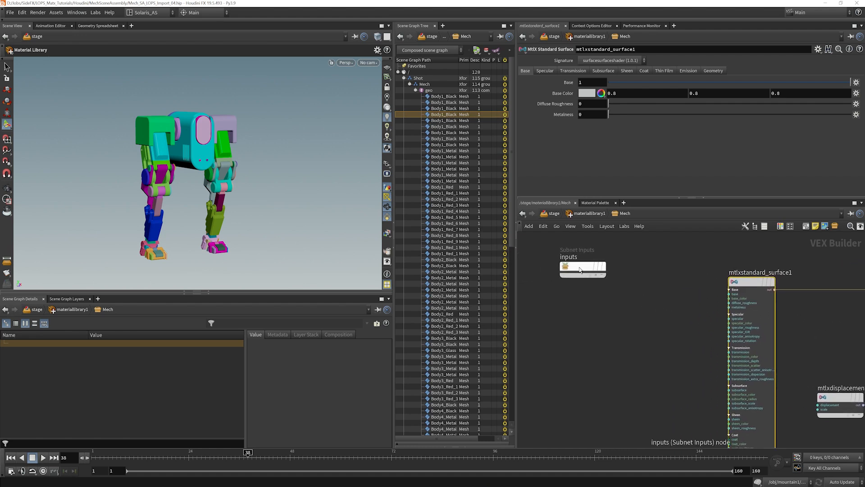
drag(582, 266, 553, 282)
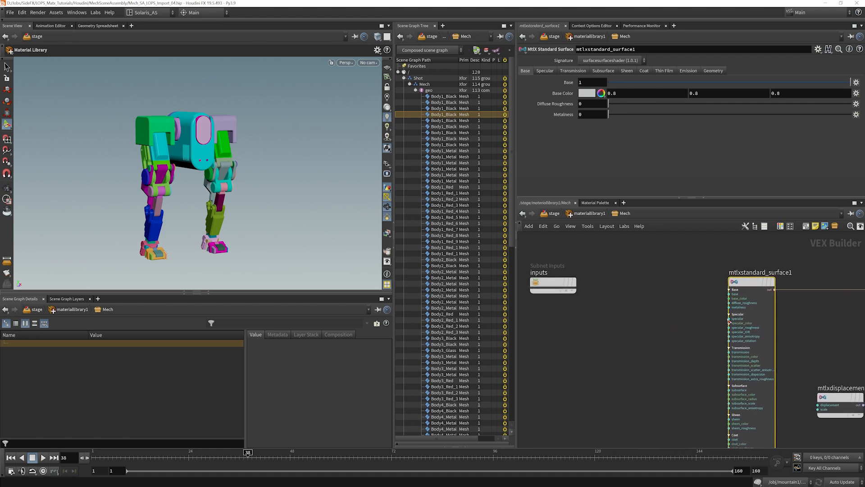
mouse_move(707, 333)
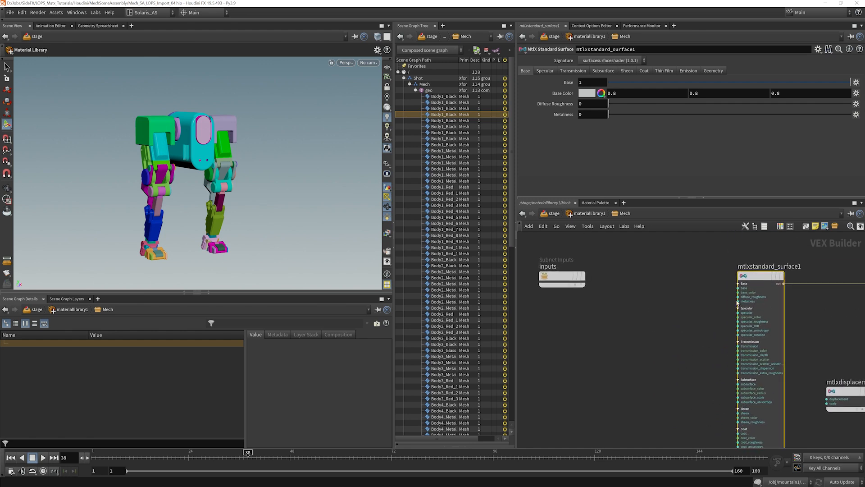
Step: Add a MtlX Image node between the inputs and mtlxstandard_surface1
key(Tab)
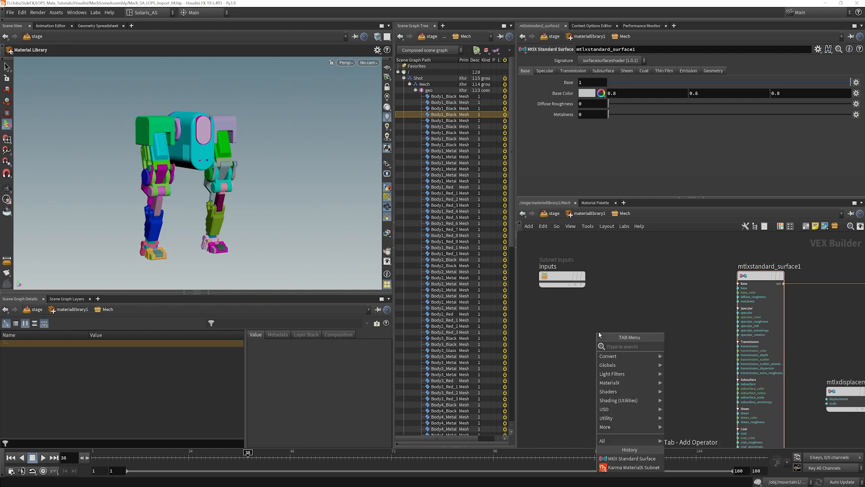
text(tex)
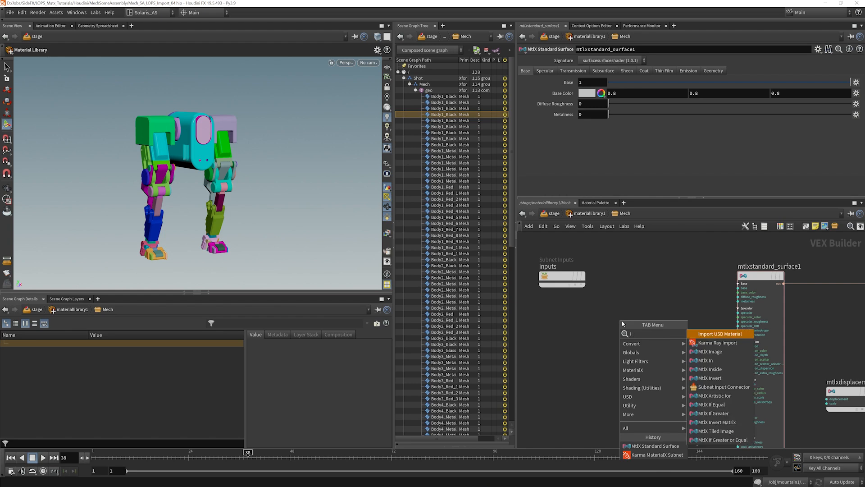
text(image)
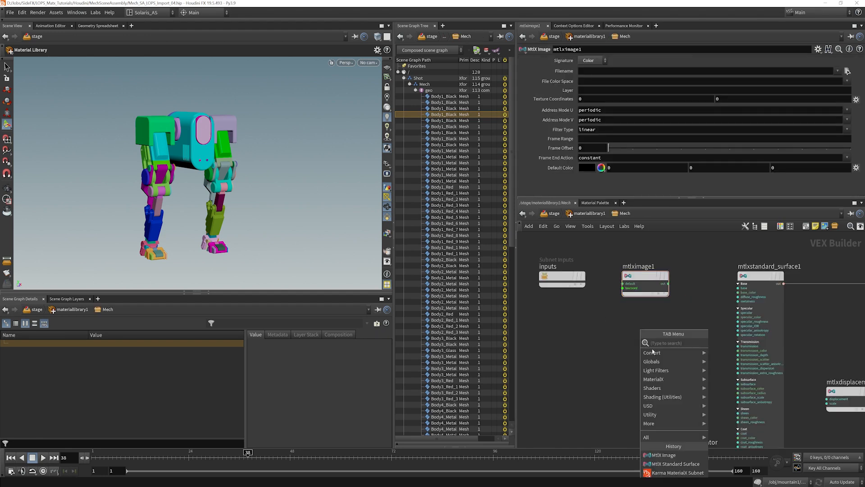
mouse_move(657, 379)
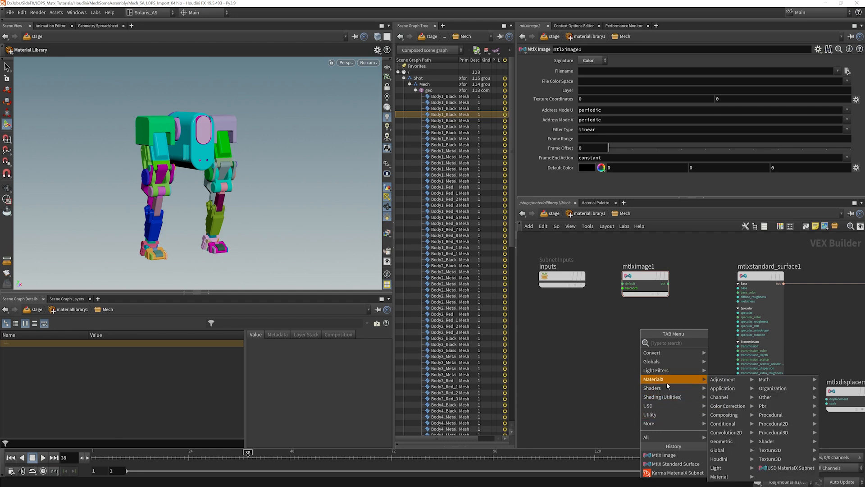
mouse_move(652, 388)
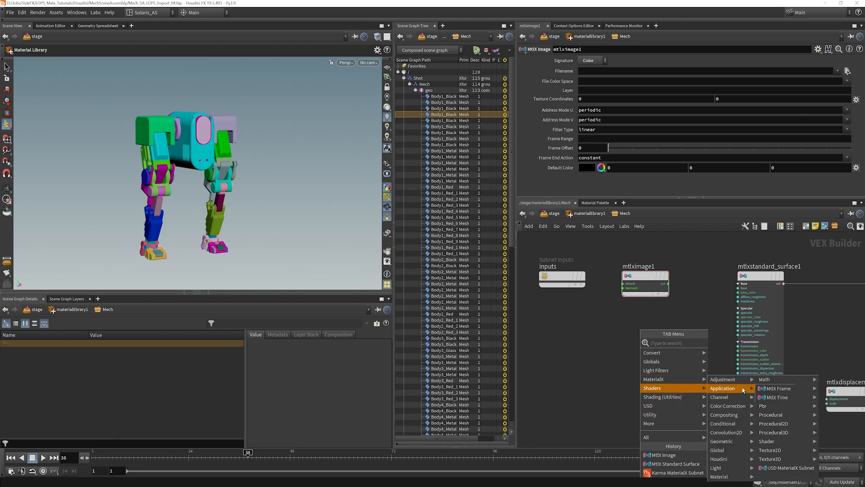
mouse_move(764, 379)
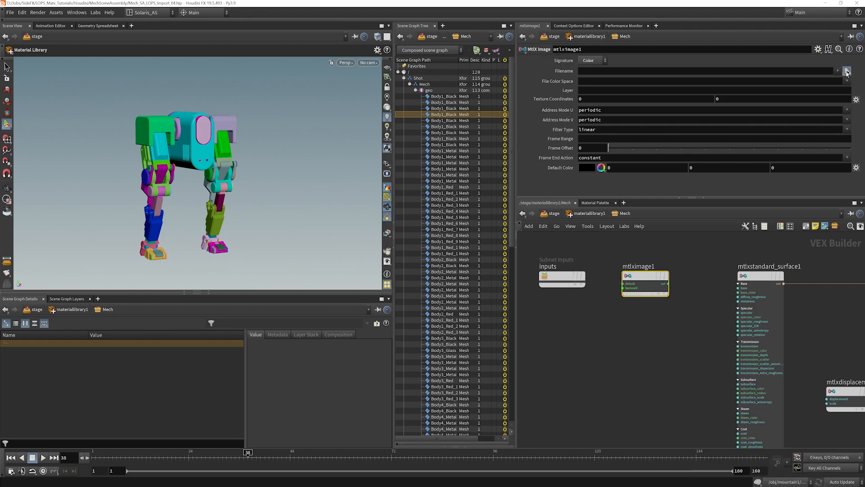
Step: Load the Mech BaseColor <UDIM>.exr texture into mtlximage1 as a UDIM sequence
click(848, 71)
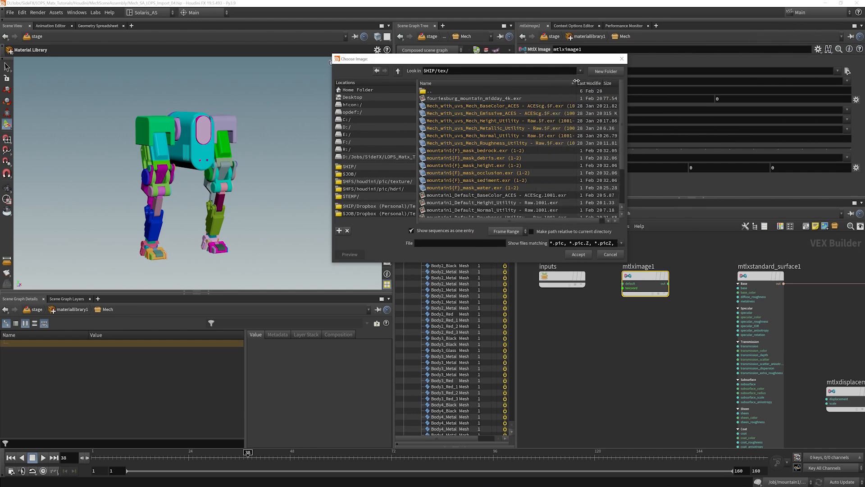
mouse_move(438, 233)
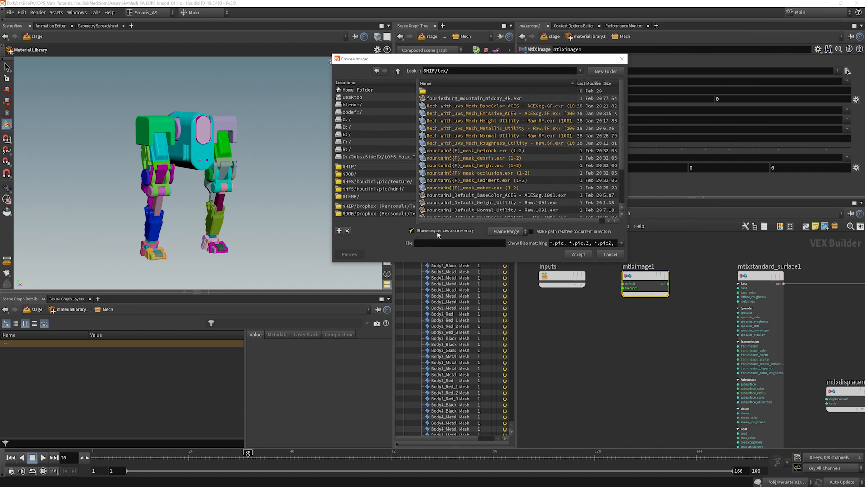
click(411, 231)
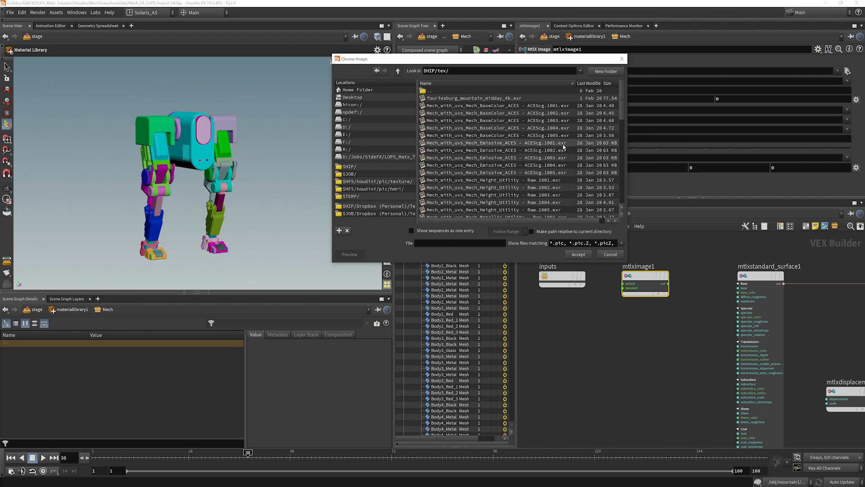
click(411, 231)
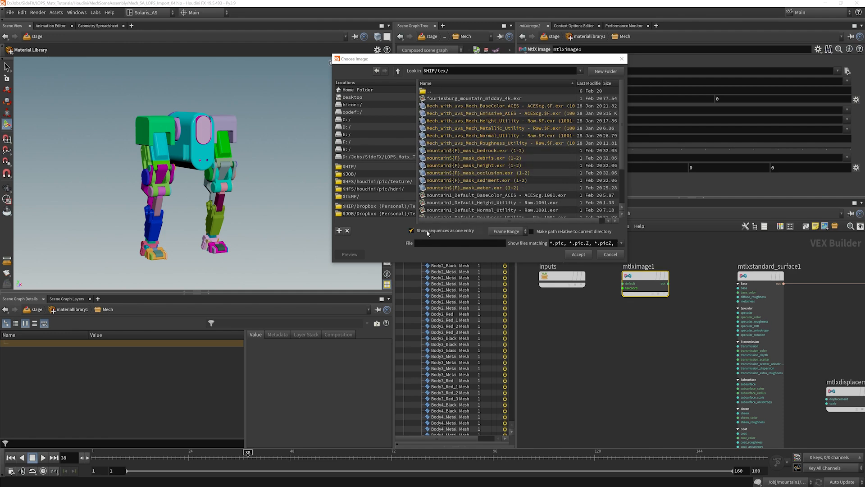
click(506, 231)
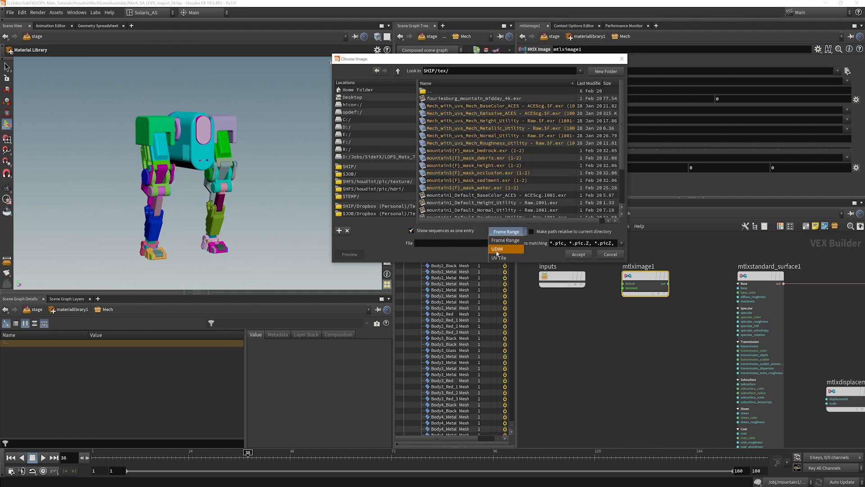
click(497, 248)
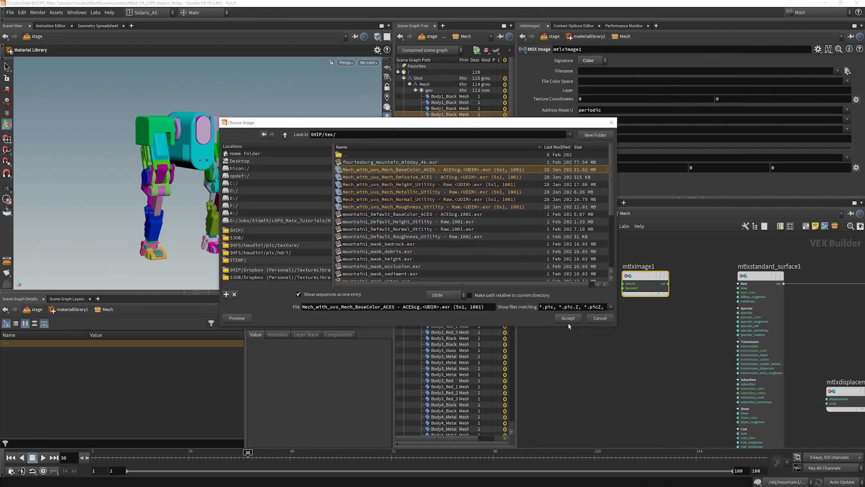
click(568, 318)
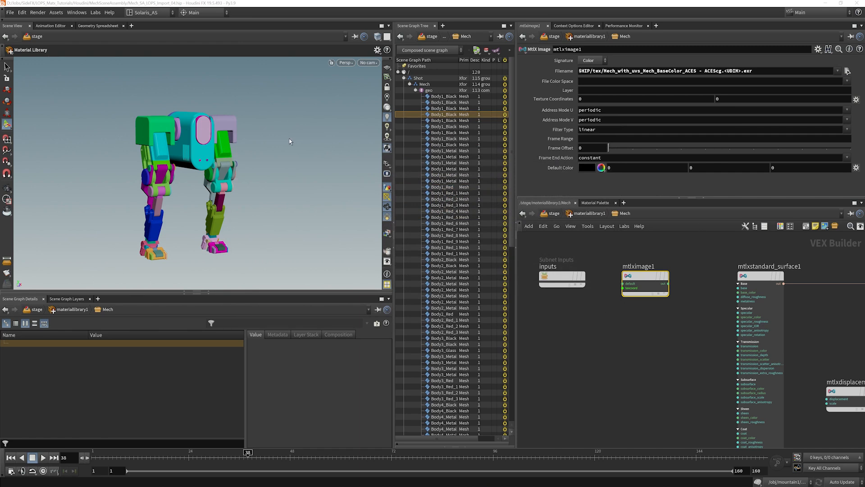
mouse_move(305, 144)
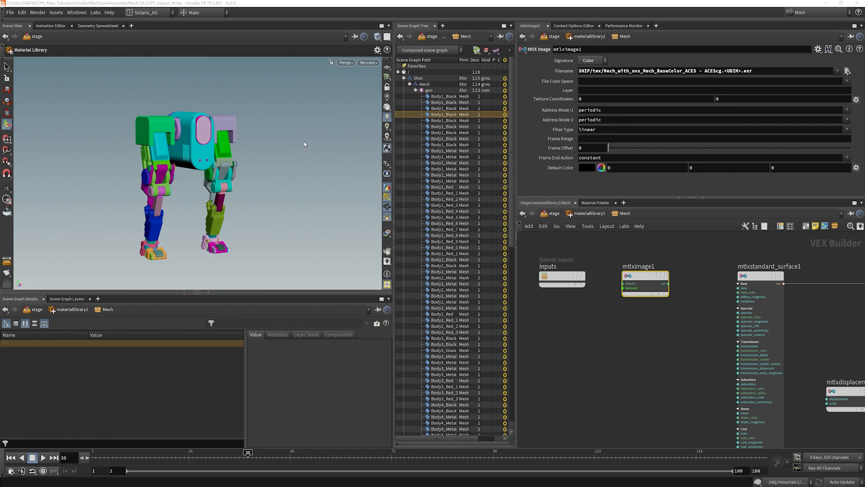
mouse_move(329, 192)
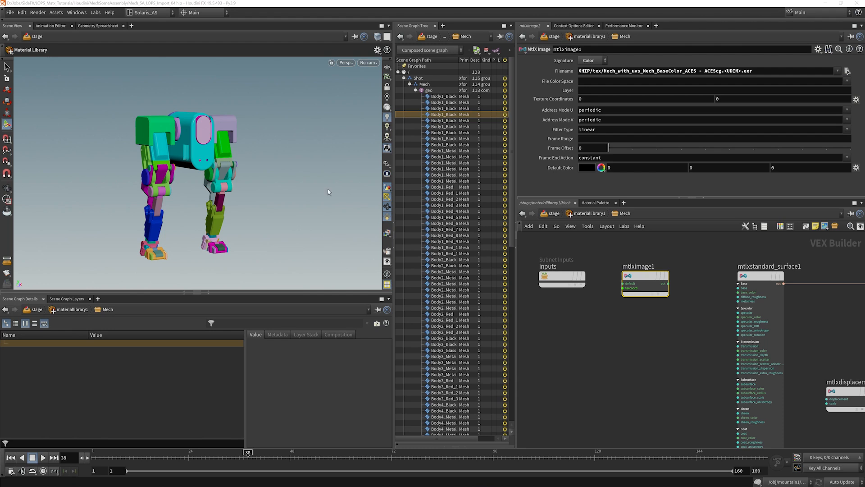
mouse_move(326, 182)
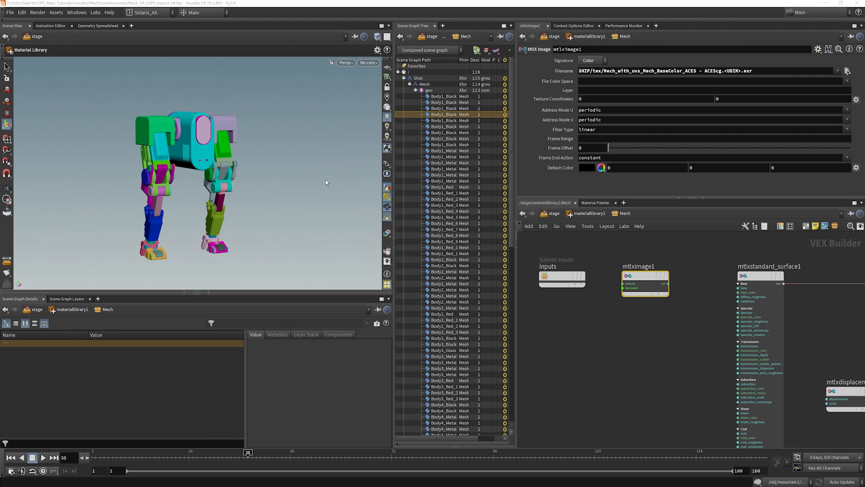
mouse_move(306, 158)
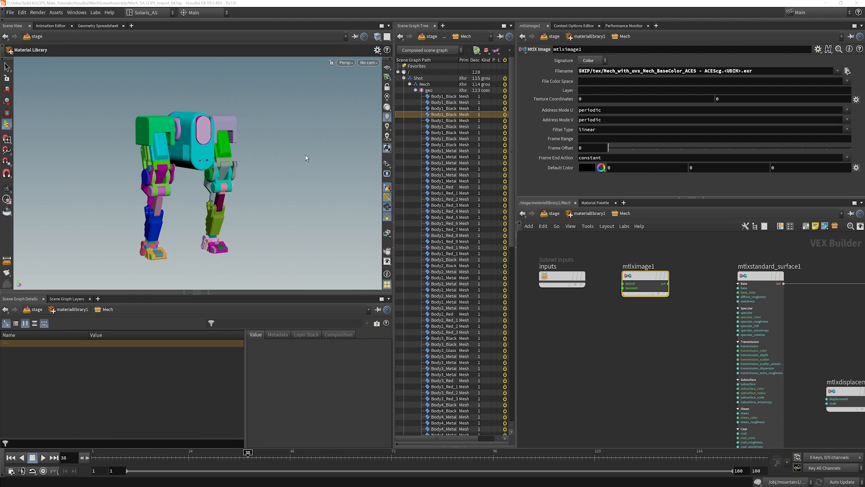
mouse_move(305, 161)
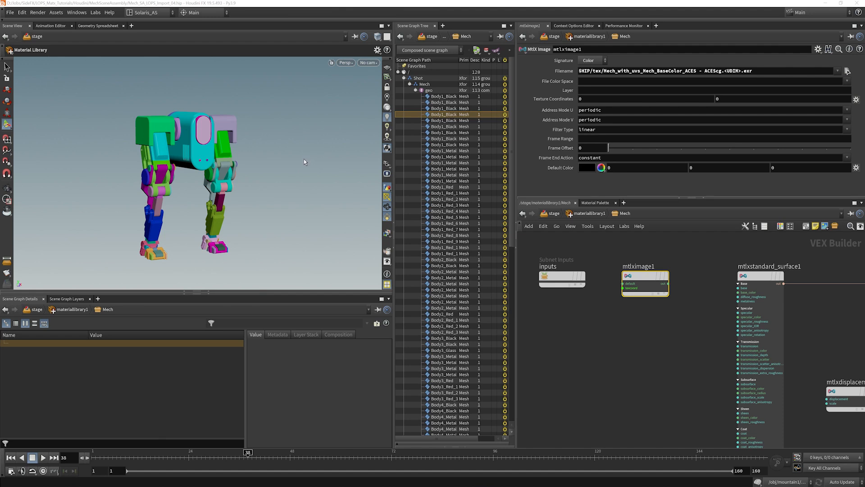
mouse_move(302, 163)
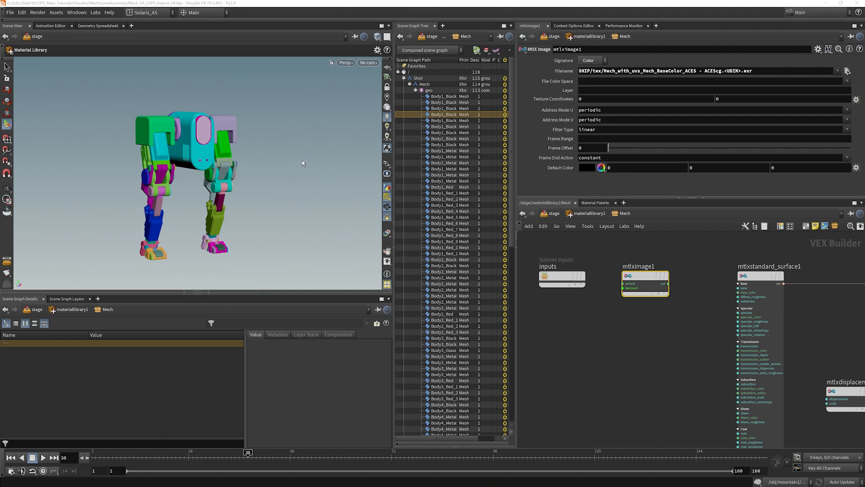
mouse_move(274, 196)
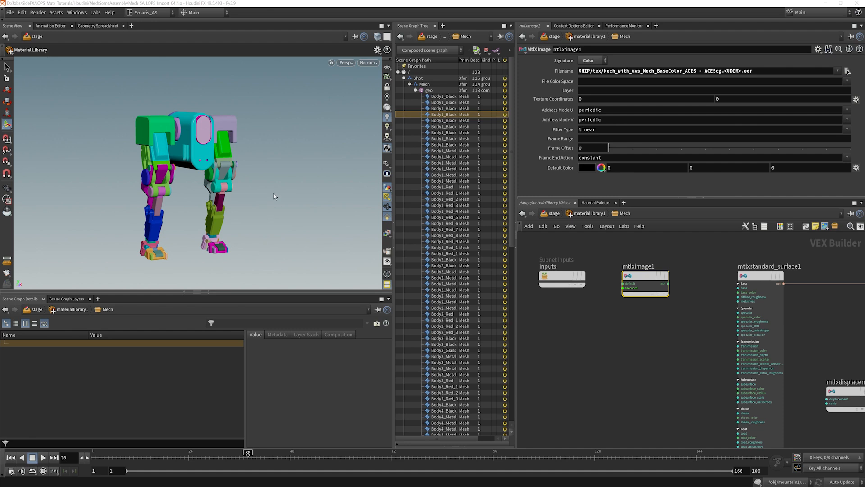
mouse_move(284, 194)
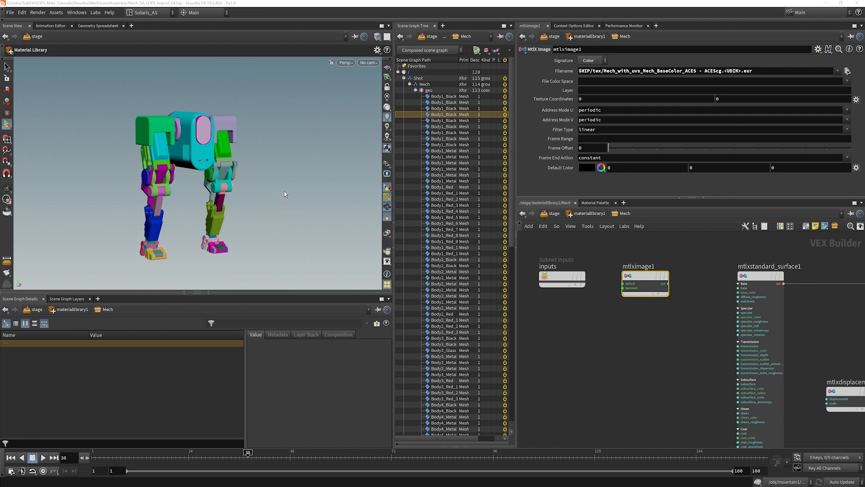
mouse_move(282, 202)
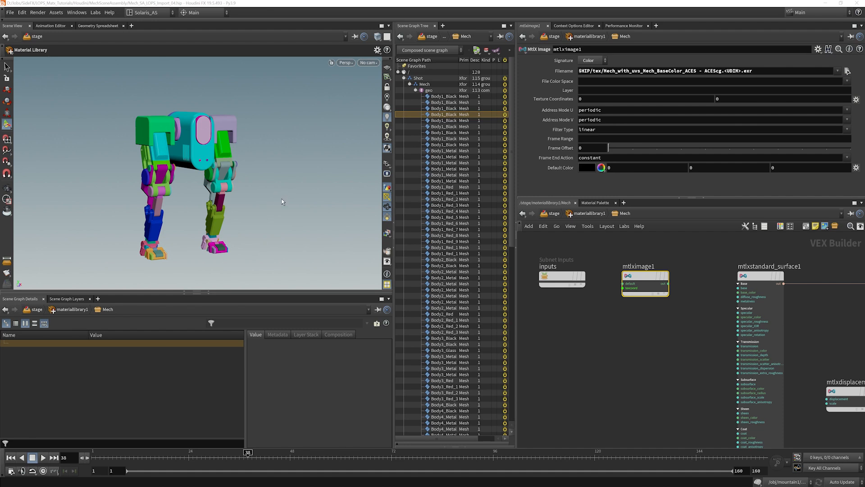
mouse_move(280, 206)
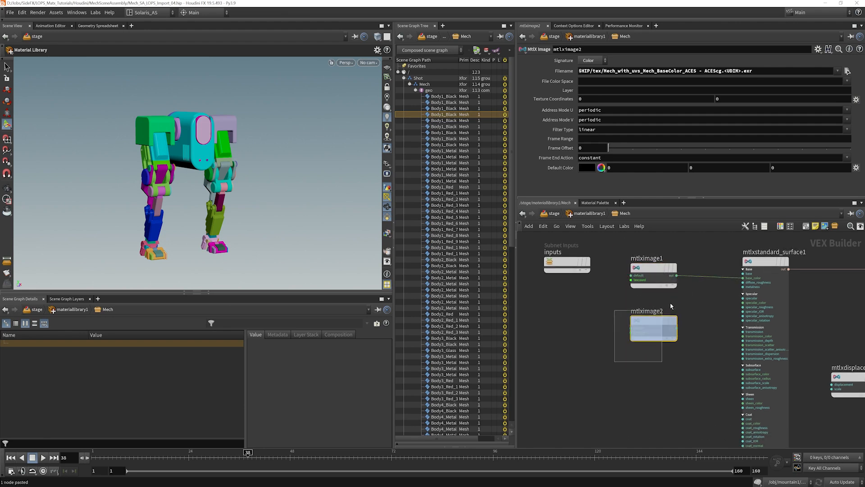
Step: Load the Metallic and Roughness <UDIM>.exr textures into the duplicated image nodes
click(851, 70)
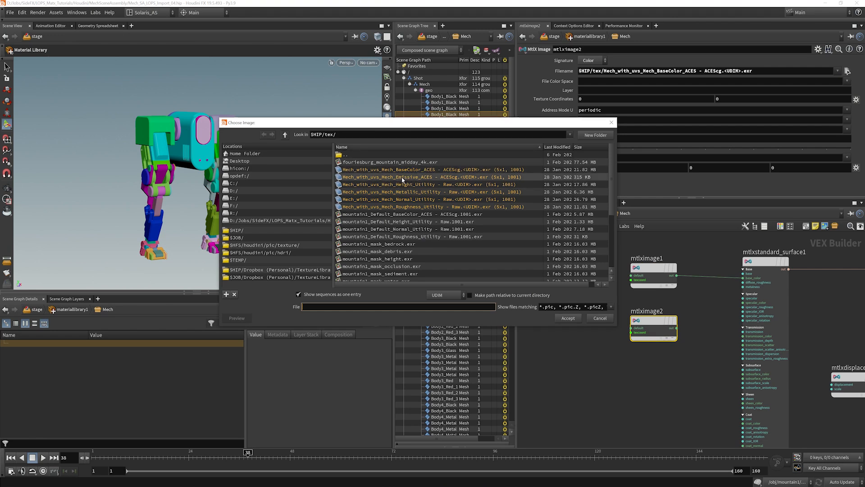
mouse_move(408, 179)
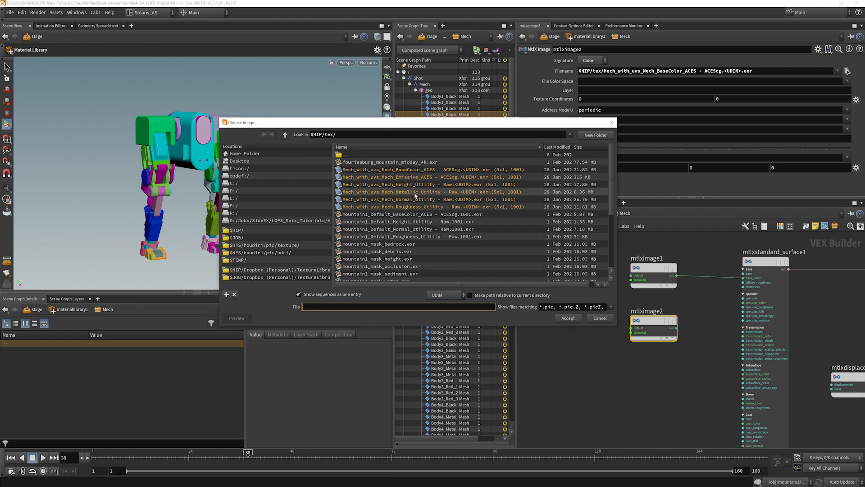
click(568, 318)
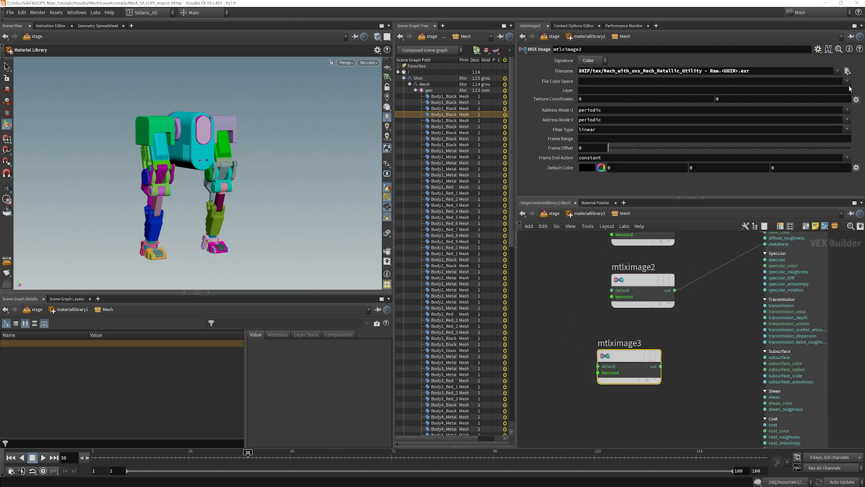
click(849, 70)
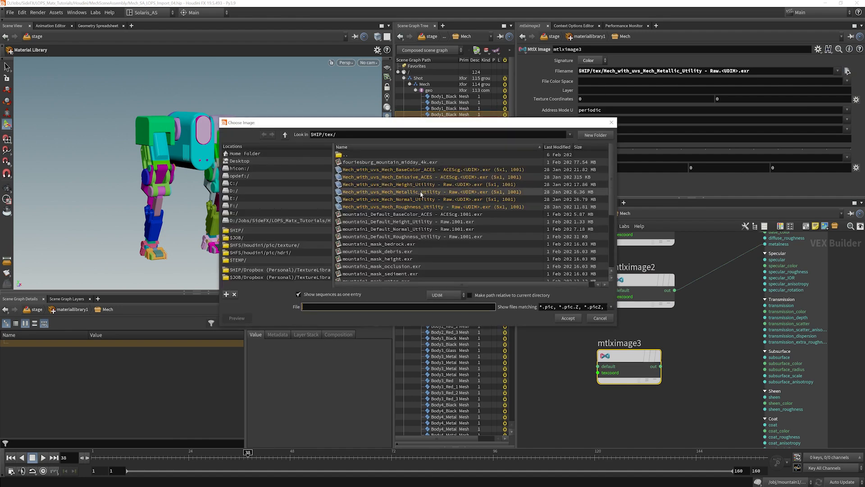
click(417, 207)
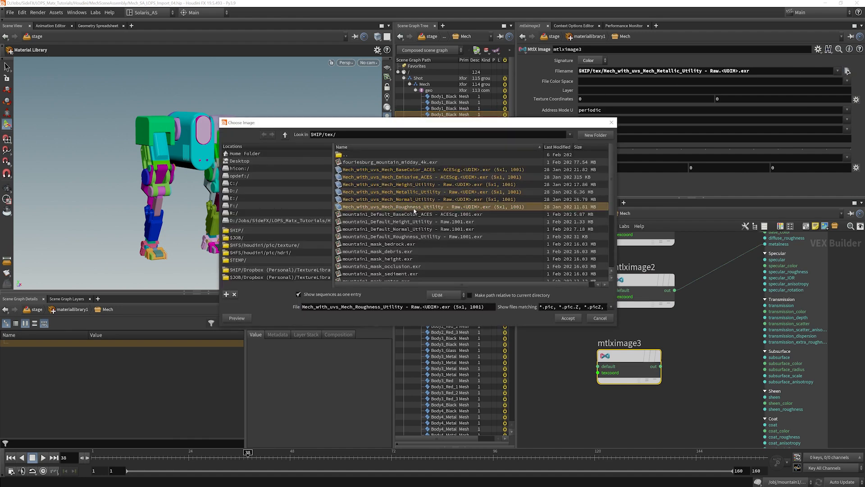
click(568, 317)
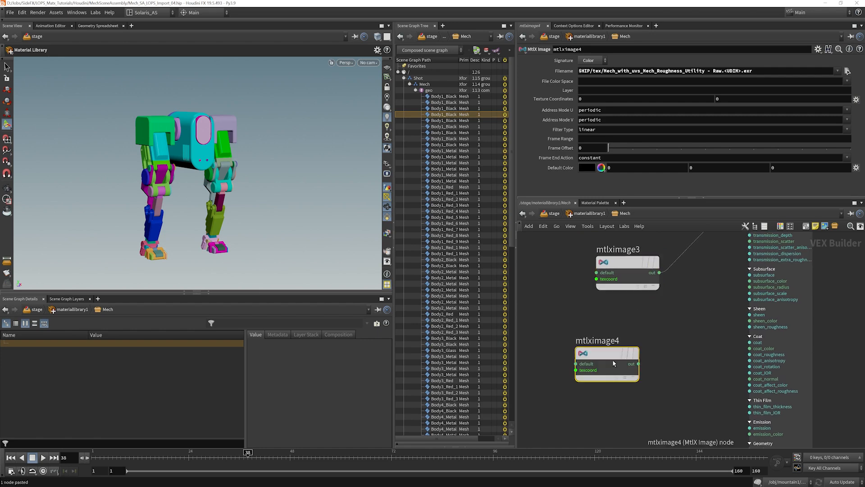
Step: Load the Mech Normal <UDIM>.exr texture into the fourth image node
click(849, 71)
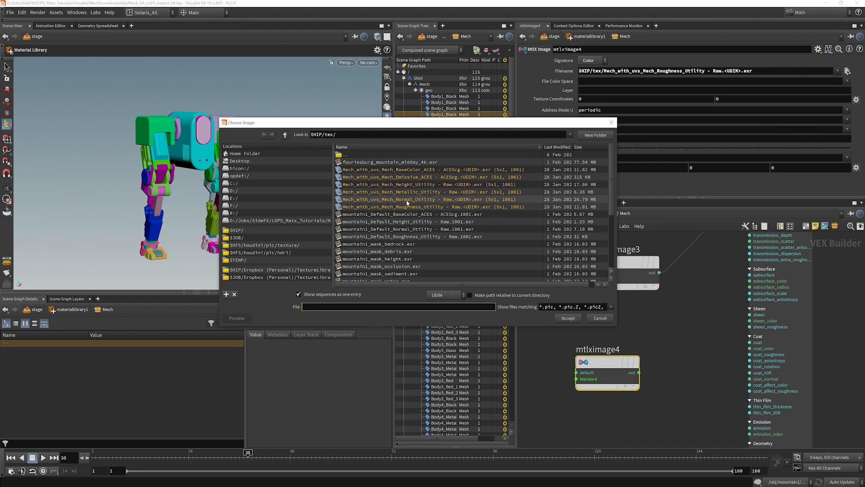
click(409, 199)
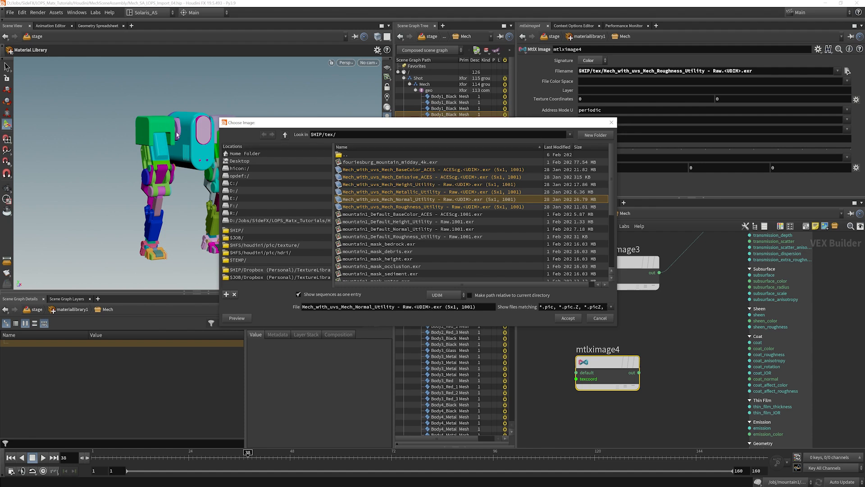
mouse_move(139, 135)
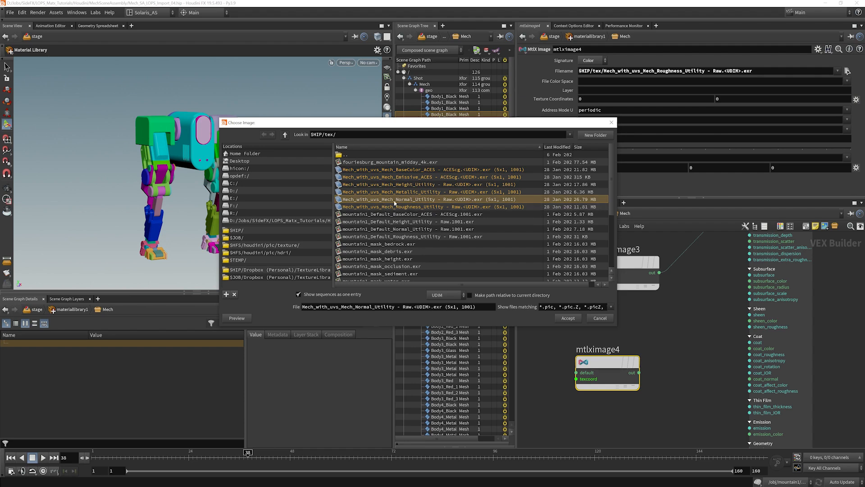
click(568, 317)
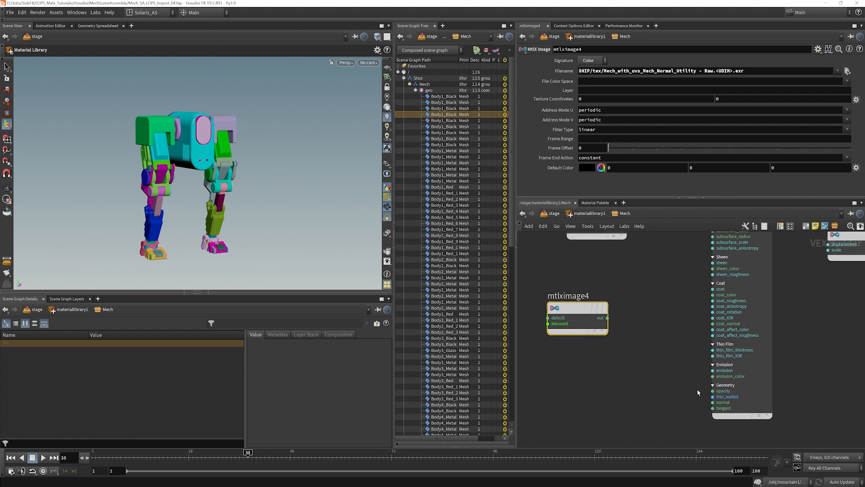
Step: Add a MtlX Normalmap node to the Mech shader network
drag(577, 317, 582, 339)
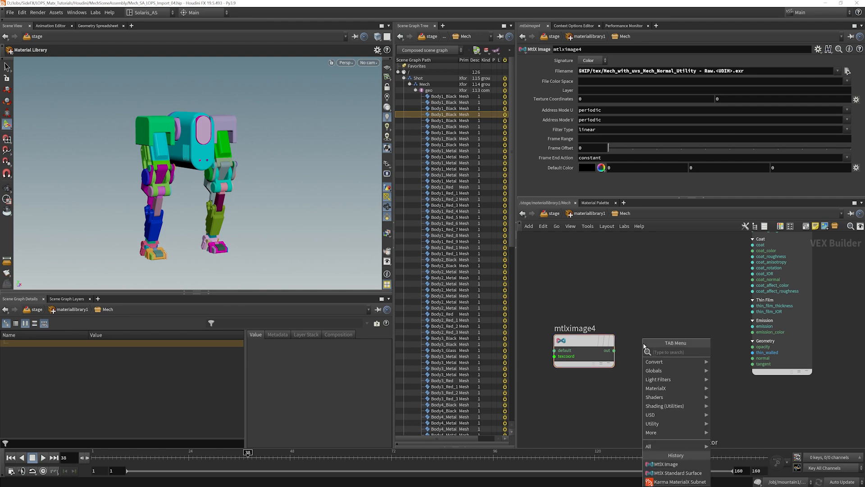
text(norm)
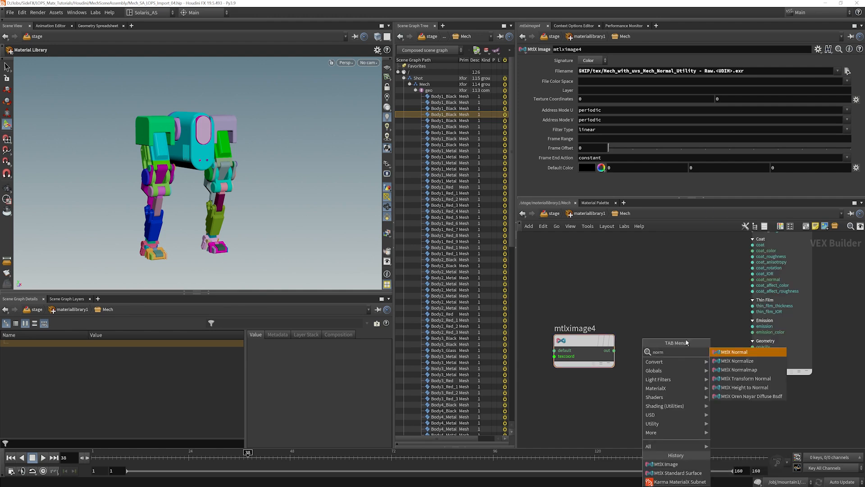
mouse_move(739, 369)
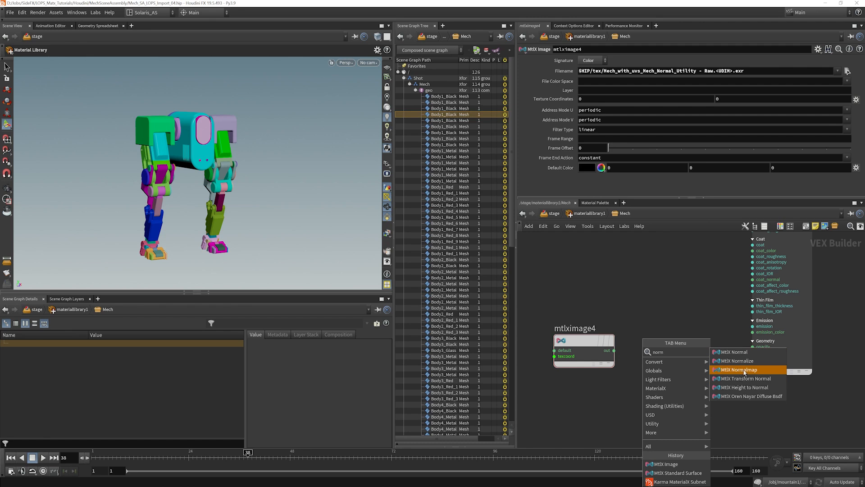
click(733, 370)
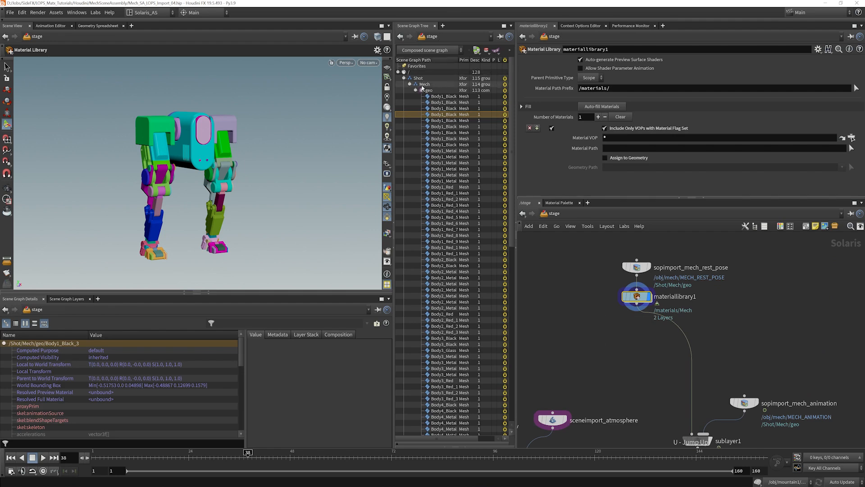
Step: Set the material library's Material Path Prefix to /Shot/Mech/materials/
click(409, 85)
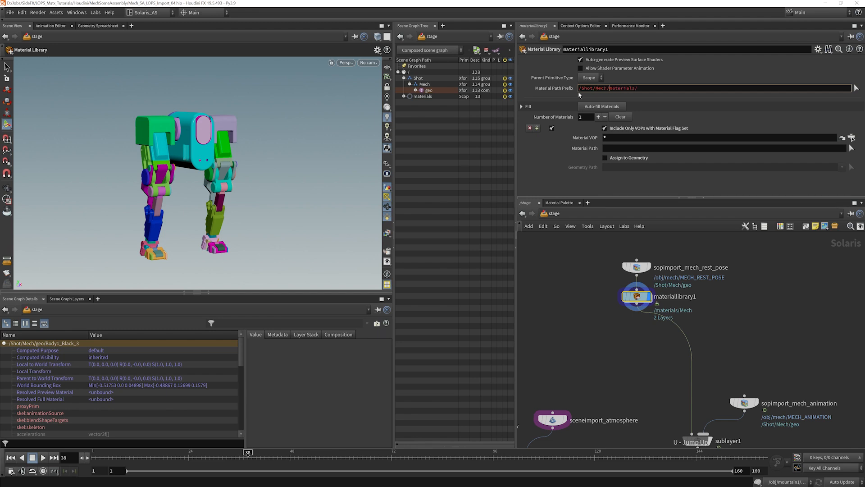
click(416, 90)
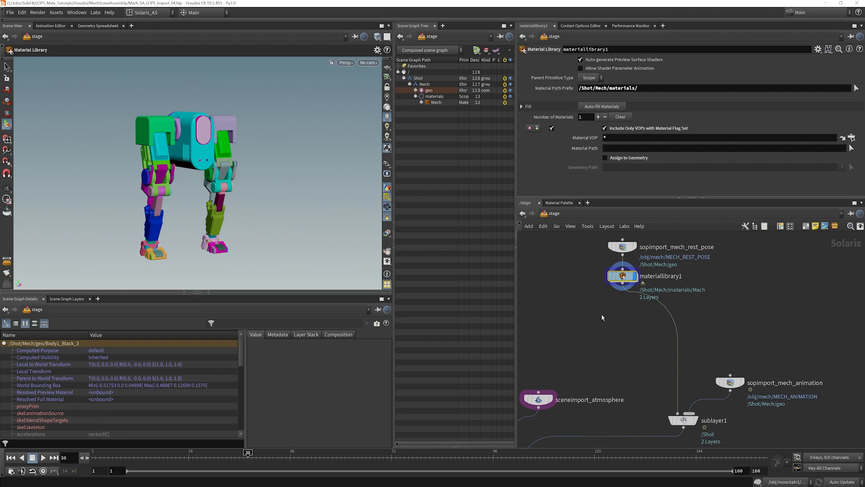
Step: Add an Assign Material node after materiallibrary1, targeting /Shot/Mech/geo
key(tab)
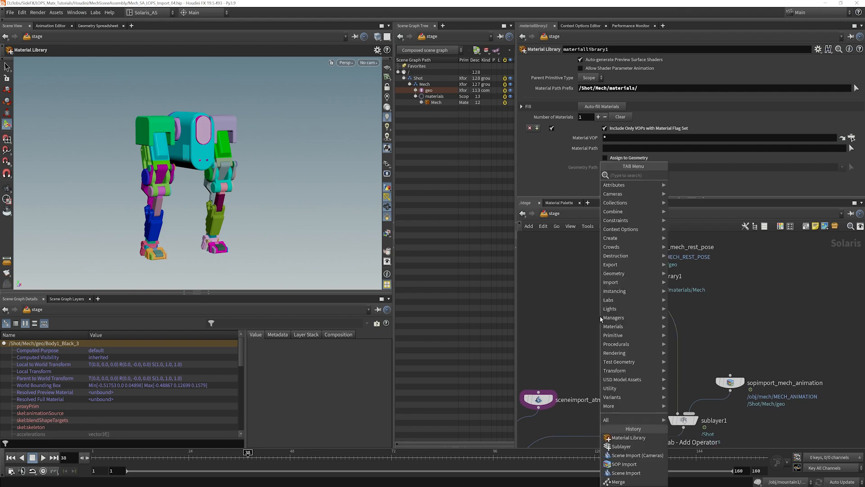
text(mater)
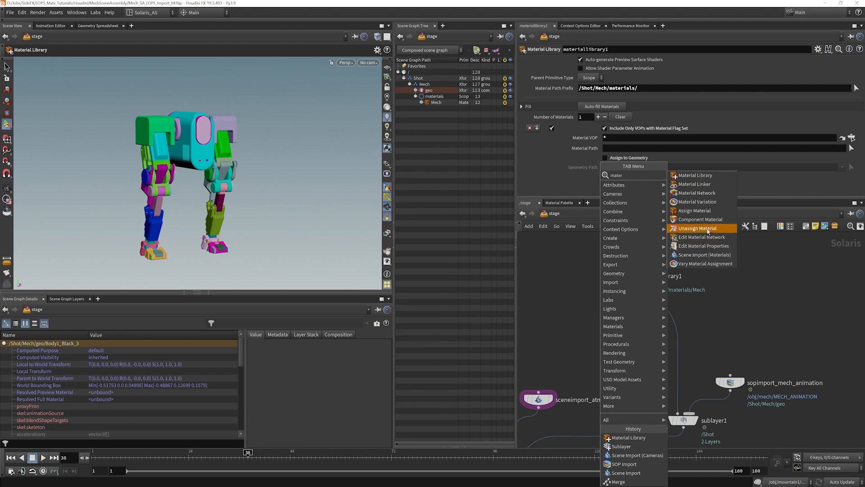
click(694, 210)
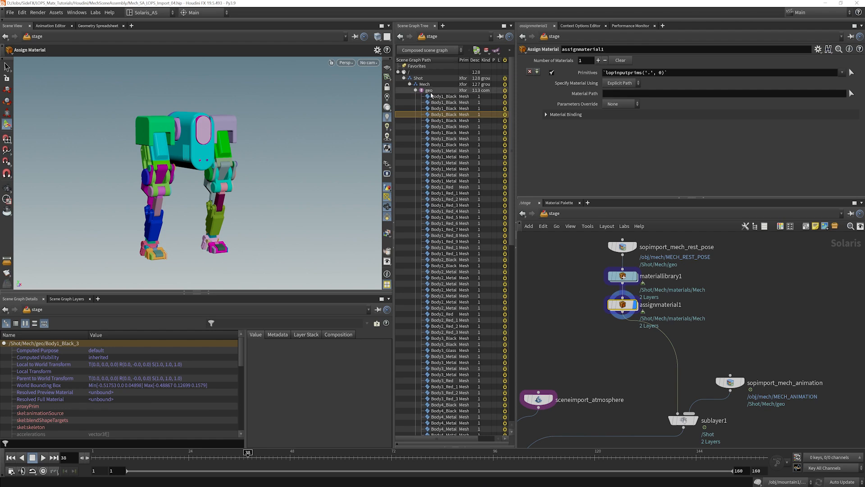
mouse_move(434, 96)
text(/Shot/Mech/geo)
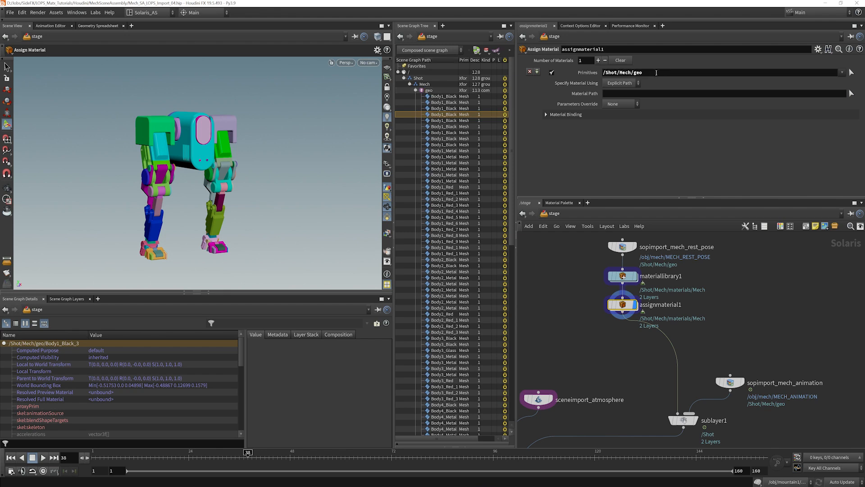
text(/*)
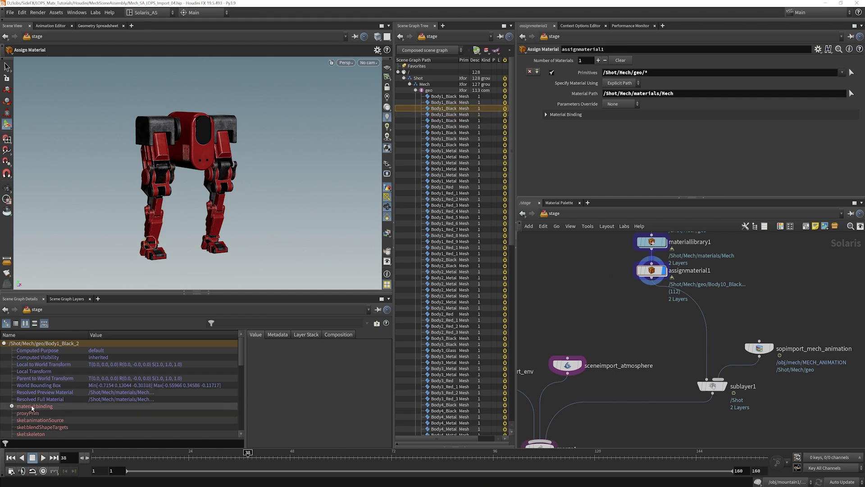
Step: Verify the mech part's material:binding points to /Shot/Mech/materials/Mech
click(9, 406)
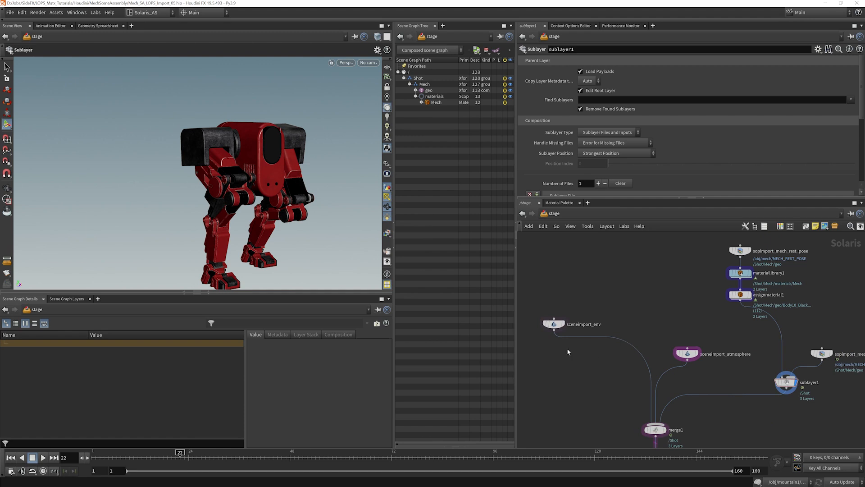
mouse_move(557, 415)
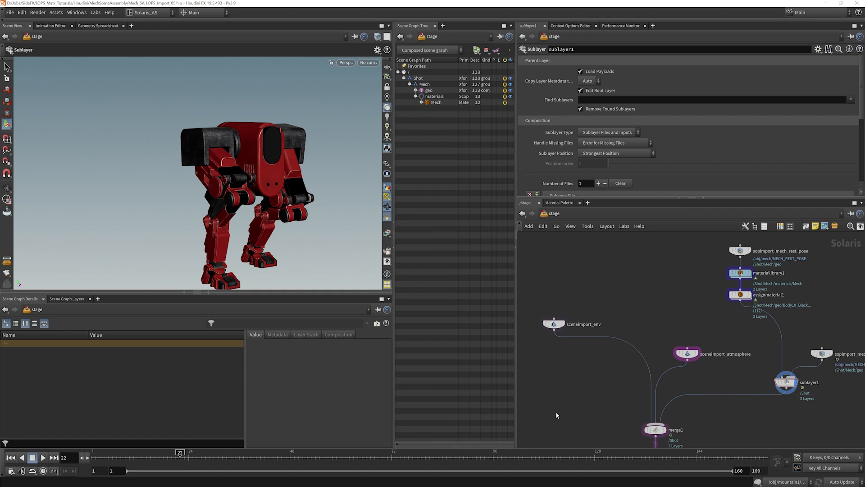
mouse_move(567, 367)
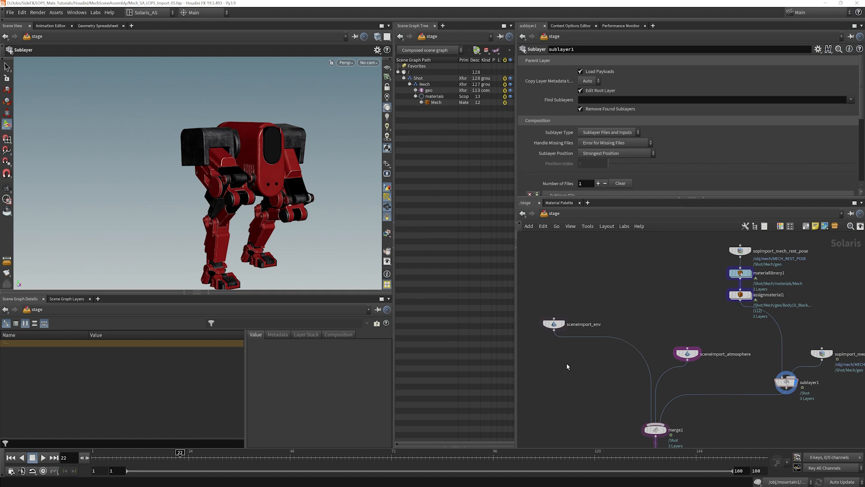
mouse_move(551, 395)
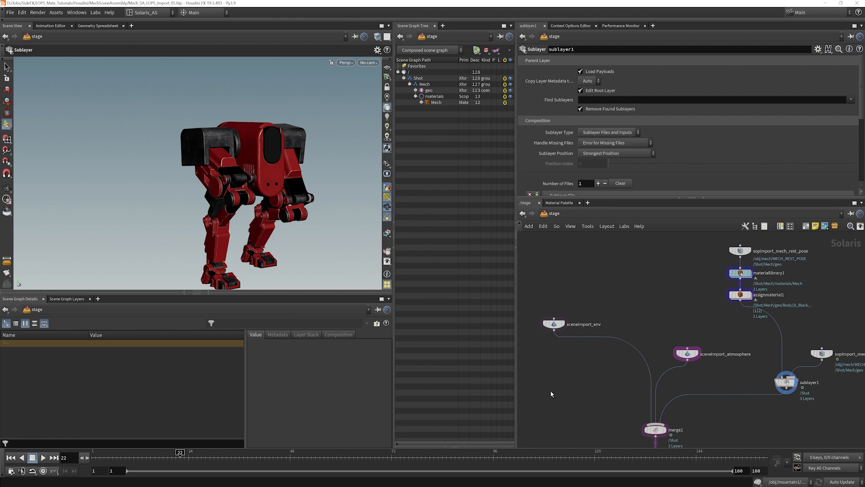
mouse_move(550, 388)
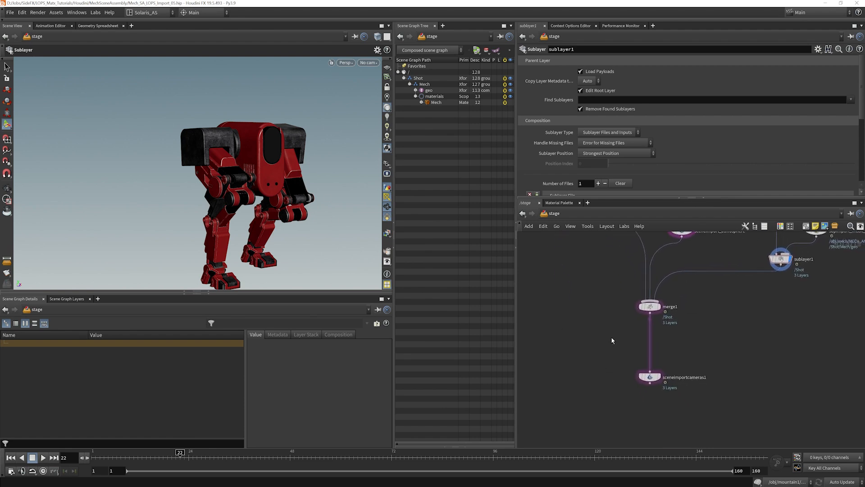
mouse_move(591, 324)
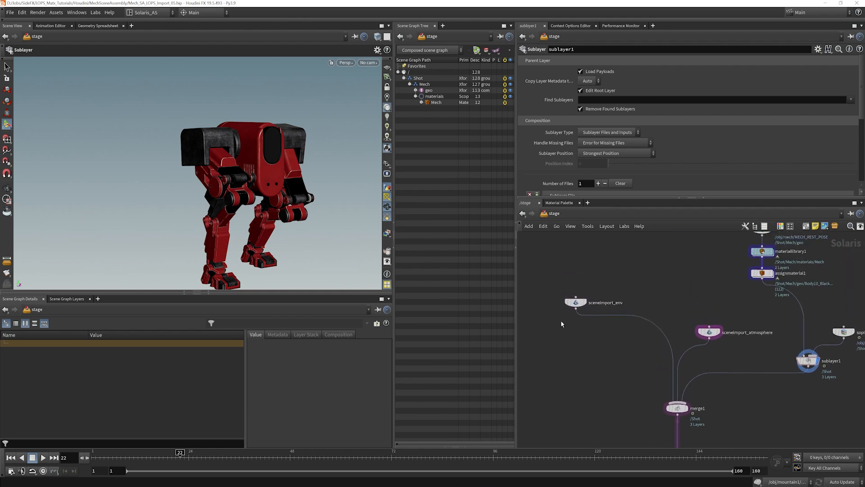
mouse_move(604, 335)
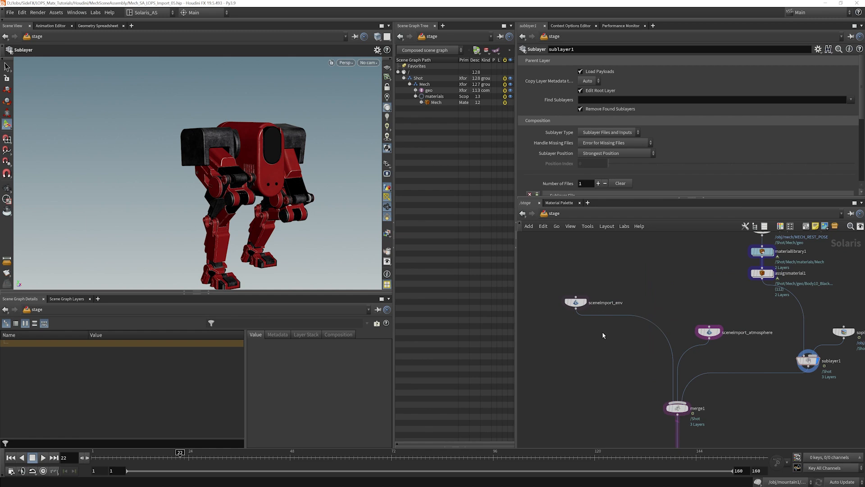
Step: Add an environment Material Library holding a Karma MaterialX subnet renamed mountain1, then dive in
key(Tab)
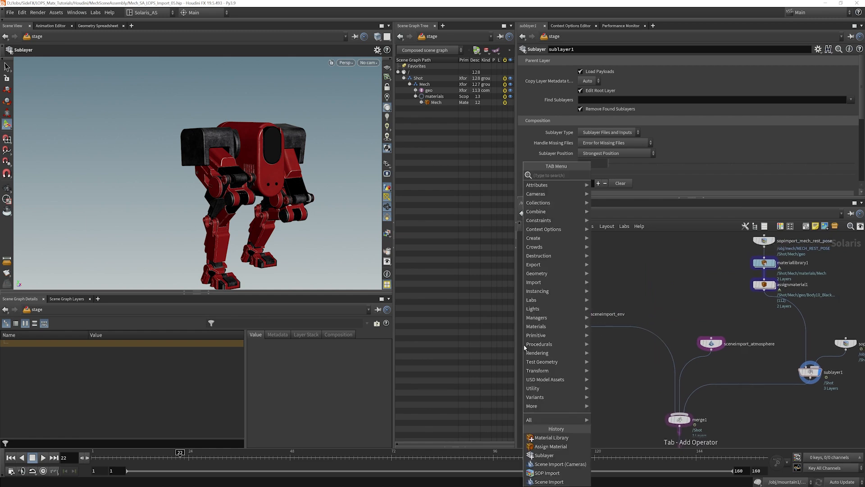
text(mater)
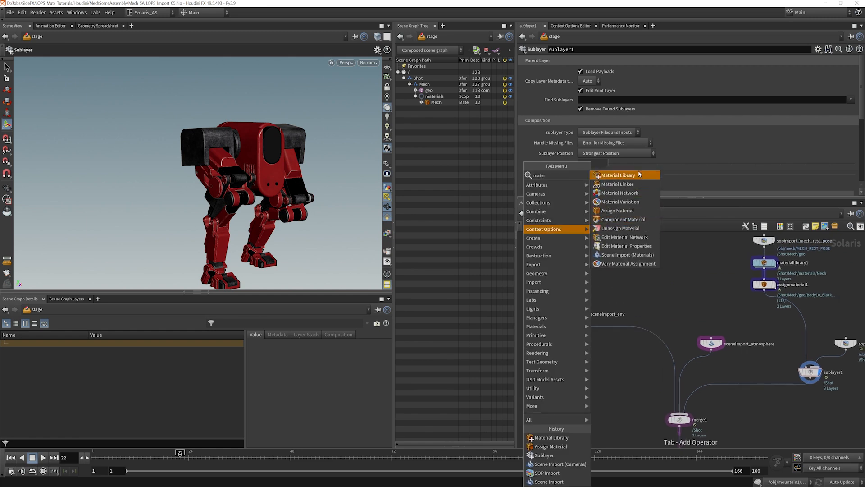
click(617, 175)
text(m)
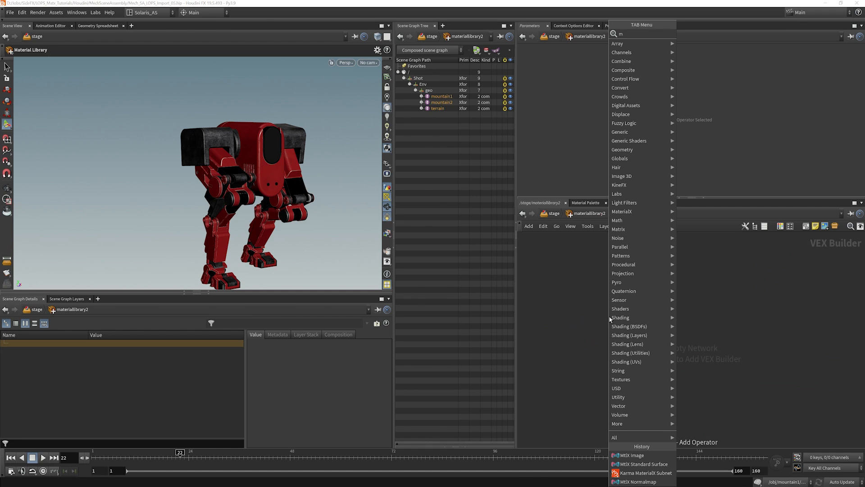
text(atx)
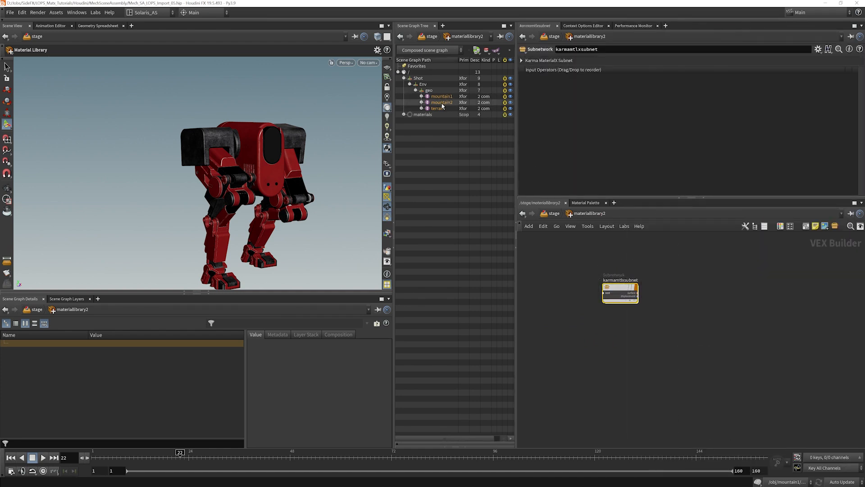
double_click(620, 280)
text(mountain1)
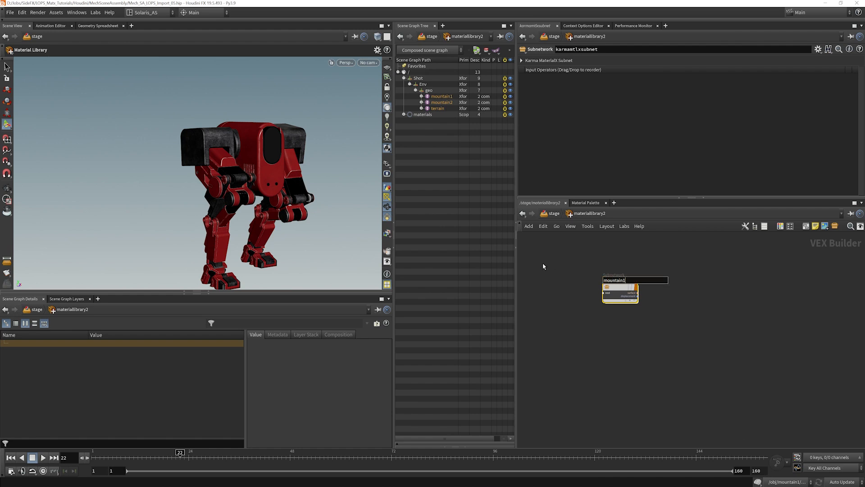
double_click(620, 293)
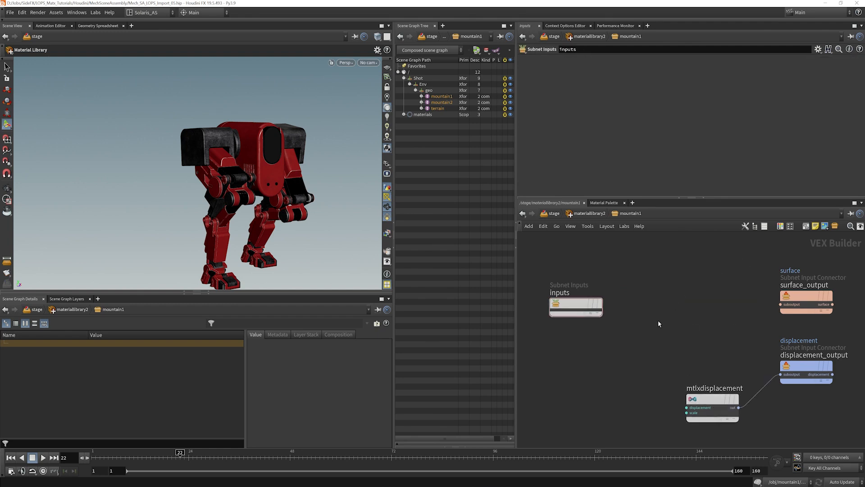
Step: Add an MtlX Standard Surface and an MtlX Image node inside mountain1
text(stan)
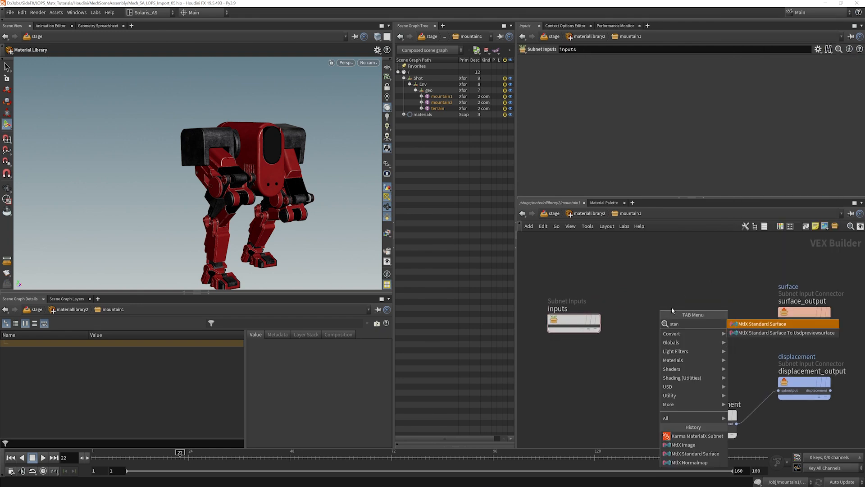
click(761, 324)
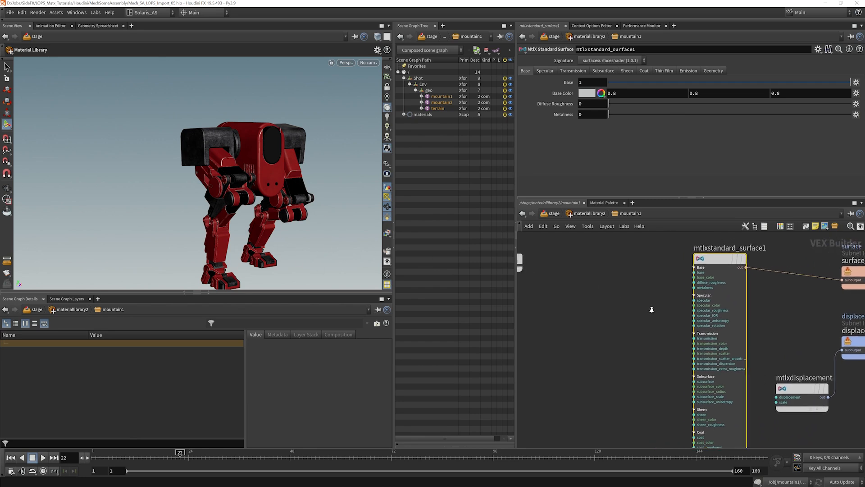
key(Tab)
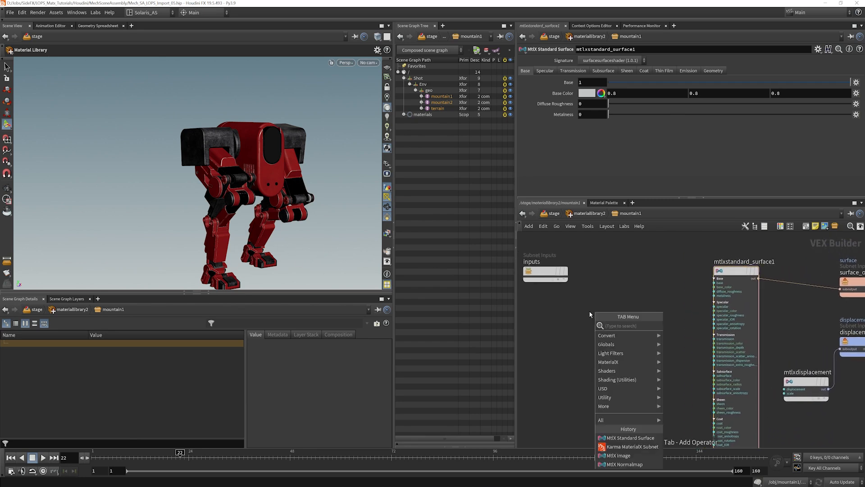
text(image)
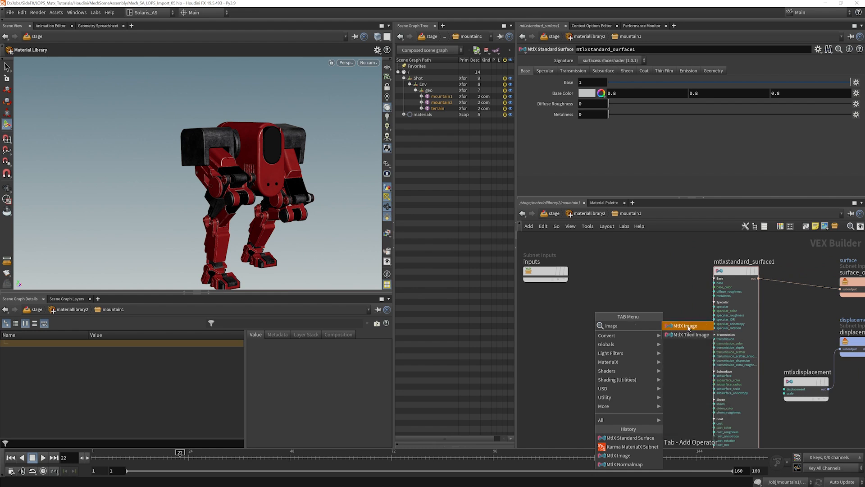
click(682, 326)
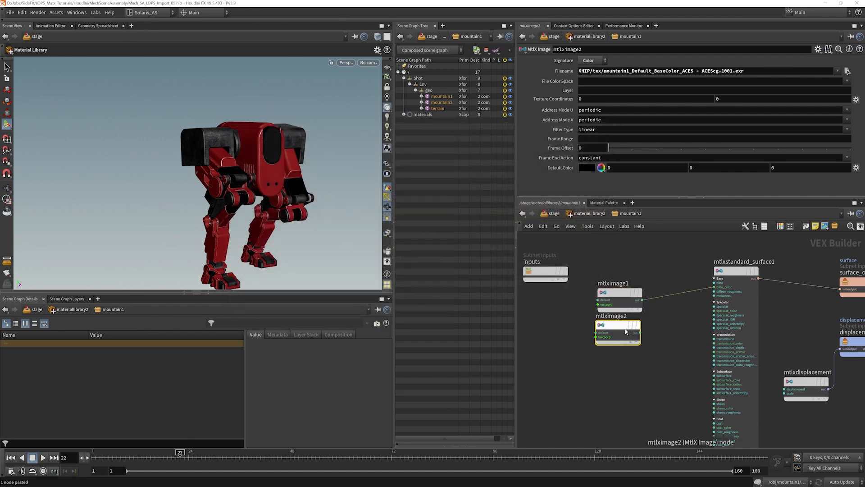
Step: Load the mountain1 Roughness and Normal textures into image nodes and add a normal map
click(849, 71)
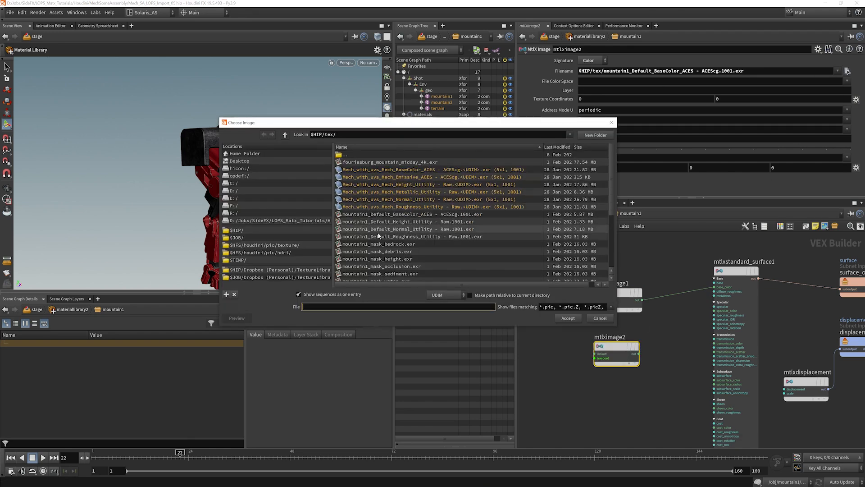
click(391, 236)
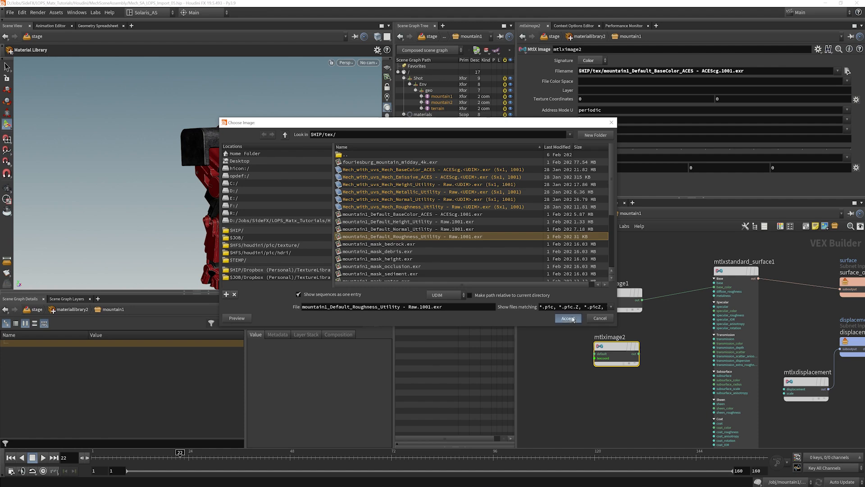
click(568, 318)
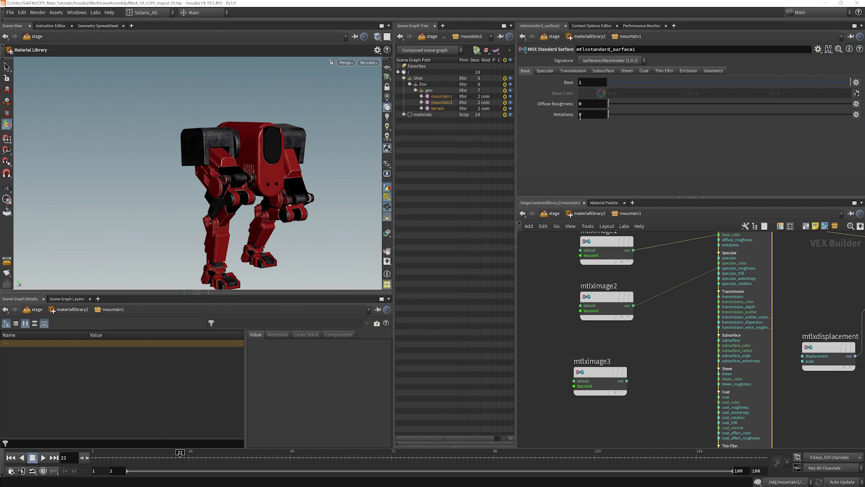
click(601, 371)
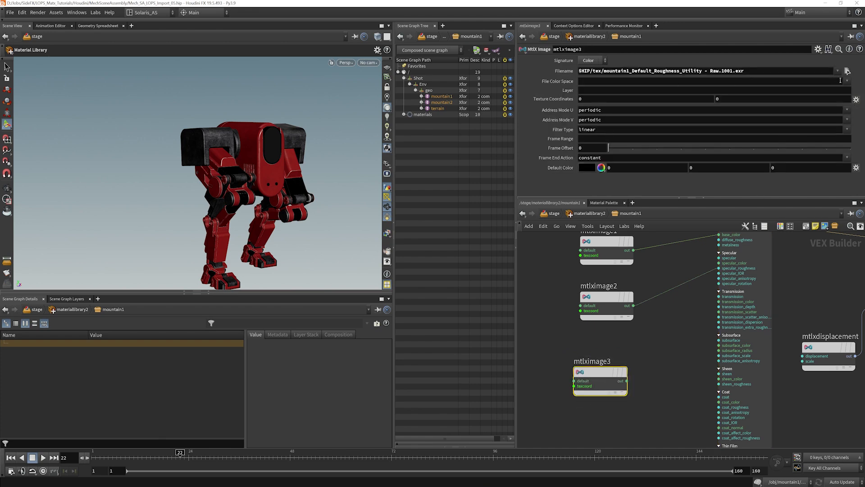
click(849, 70)
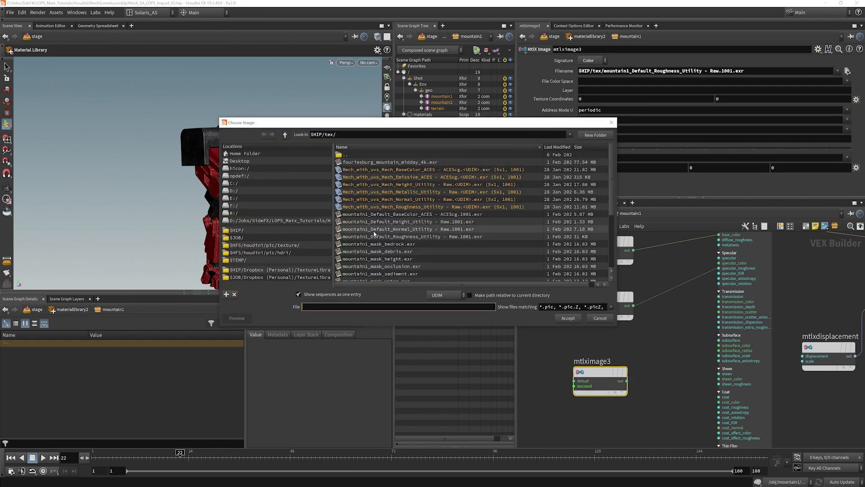
click(402, 229)
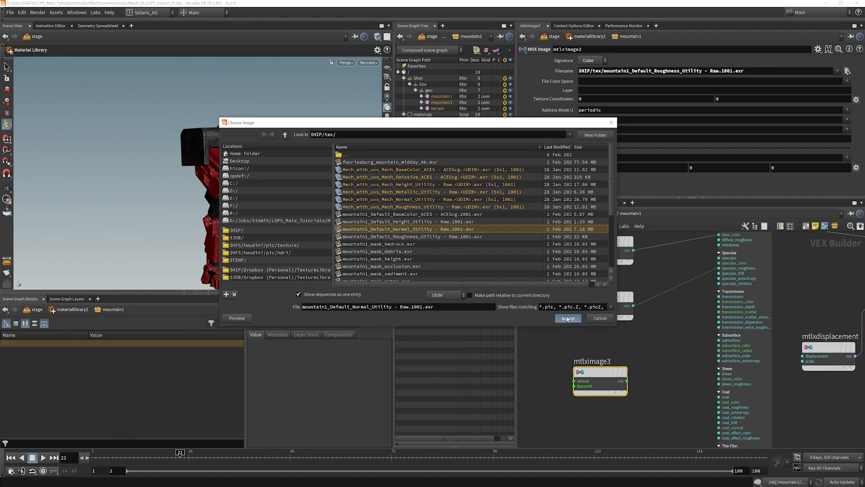
click(567, 317)
text(norma)
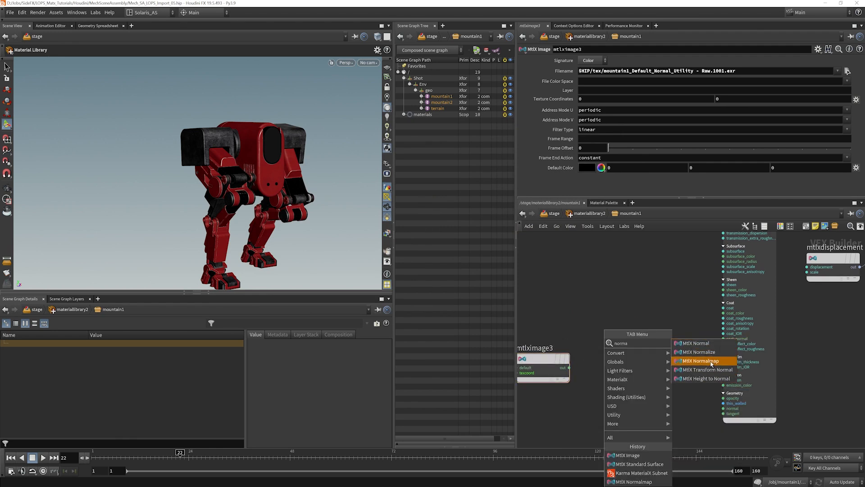
click(702, 360)
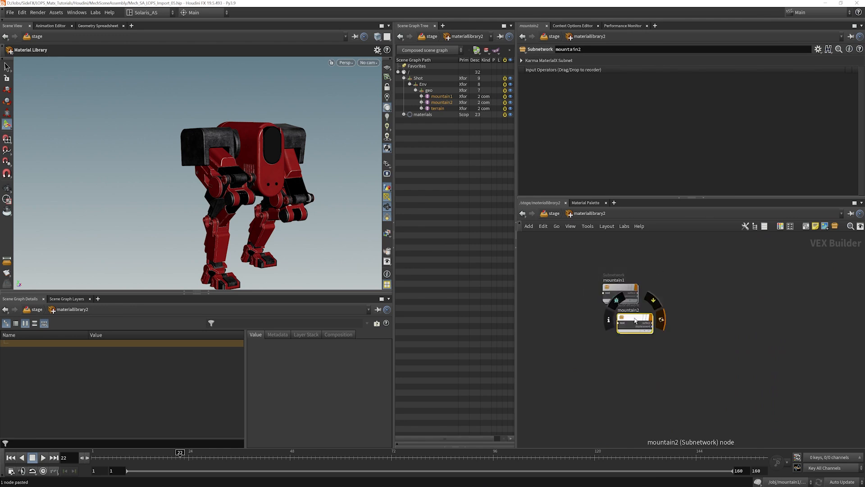
Step: Inside mountain2, switch mtlximage1's Filename to the mountain2 BaseColor EXR
double_click(634, 321)
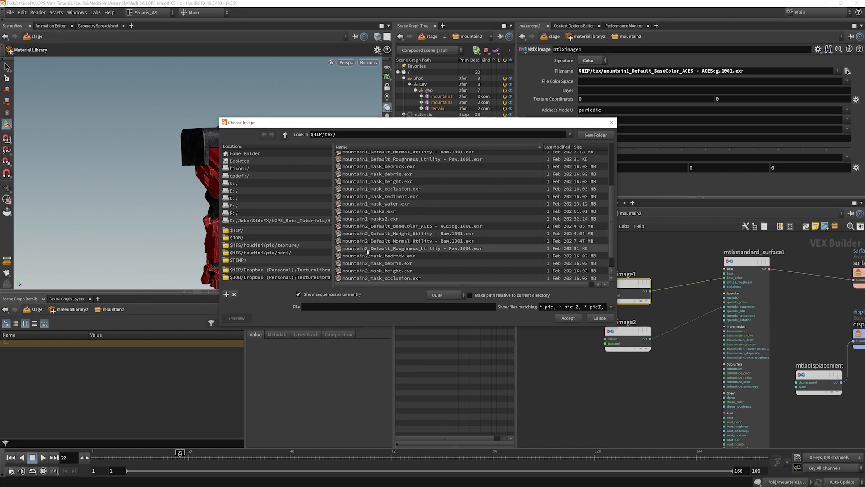
click(568, 318)
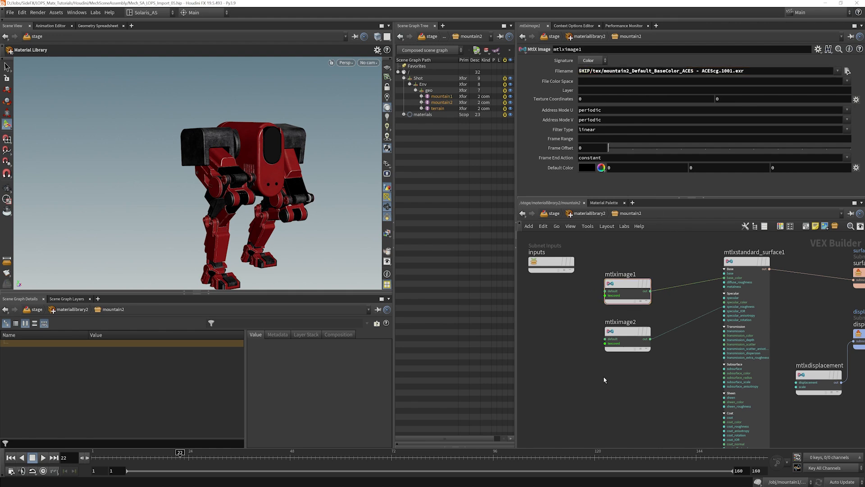
click(627, 332)
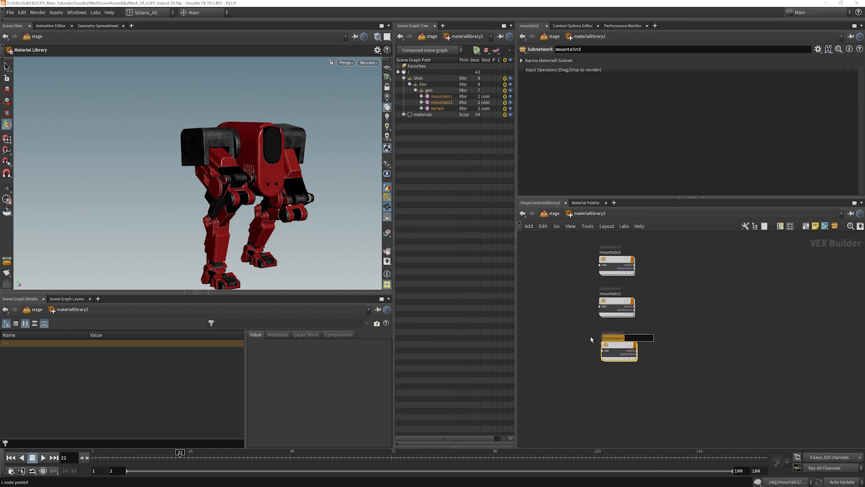
Step: Rename the pasted material subnet to terrain and open its network
text(terrain)
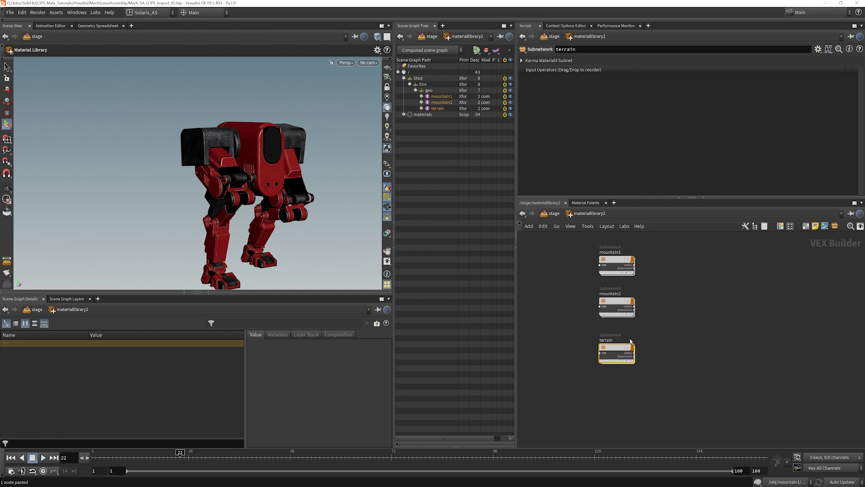
mouse_move(591, 370)
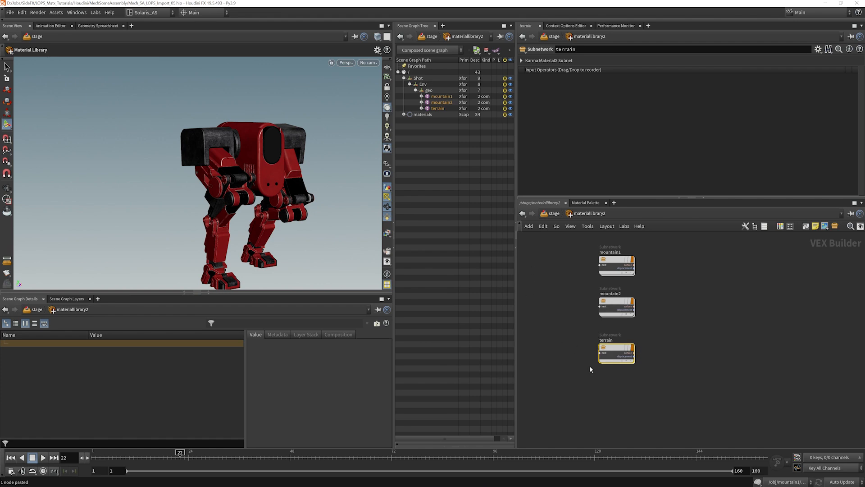
mouse_move(293, 170)
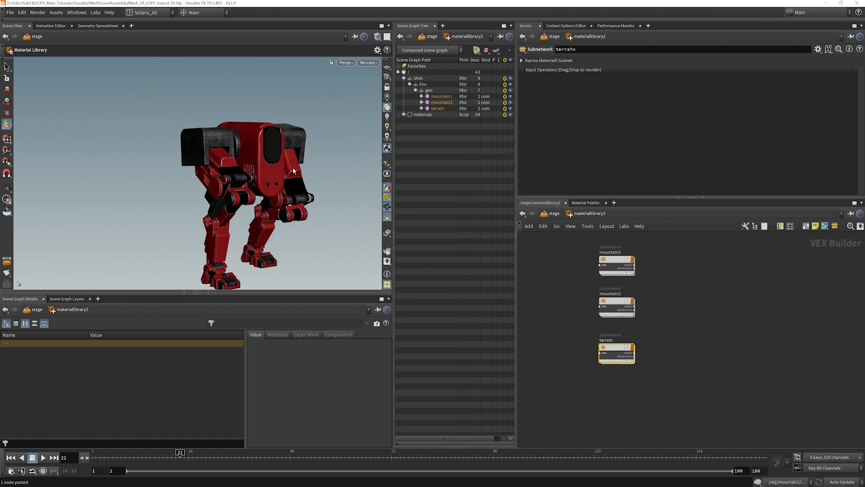
mouse_move(320, 185)
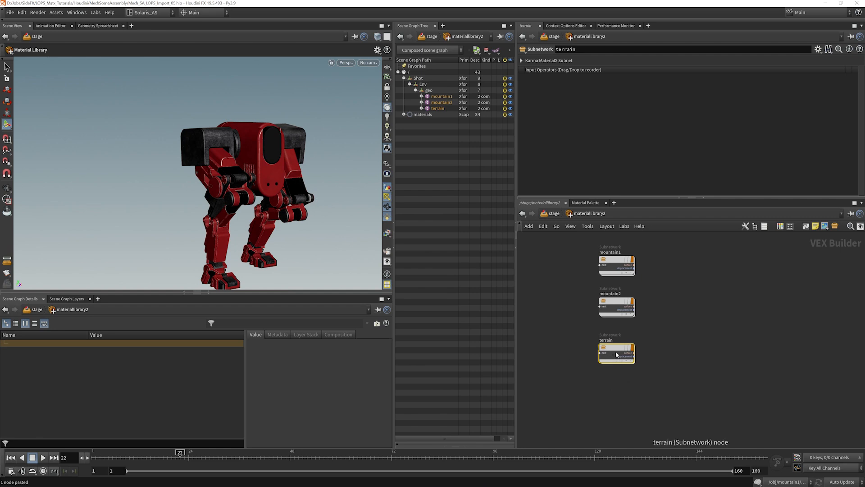
double_click(616, 354)
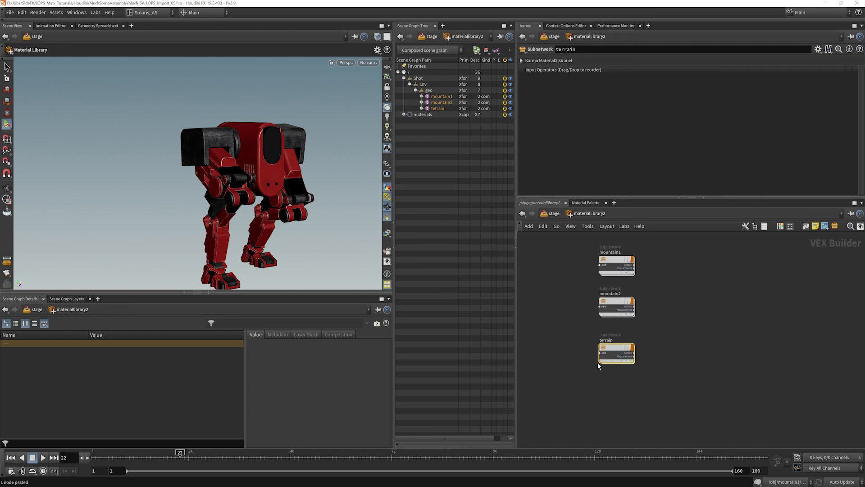
double_click(617, 353)
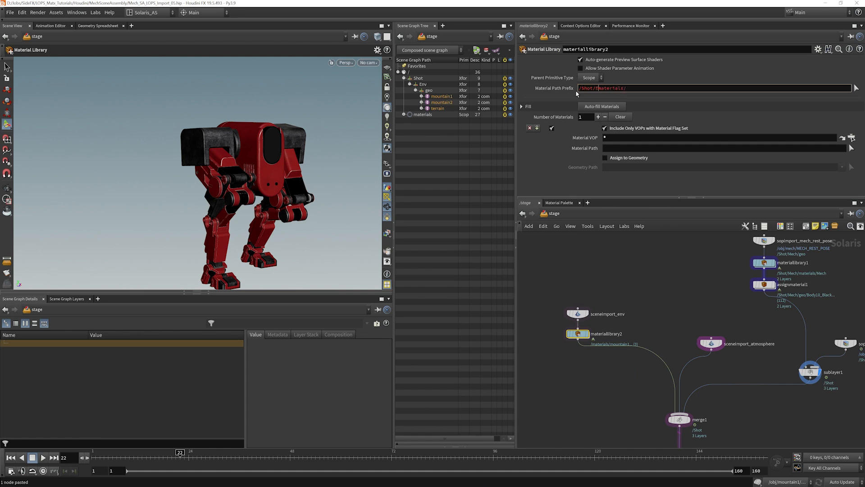
Step: Set materiallibrary2's Material Path Prefix to /Shot/Env/materials/ and finish the mountain1 assignment
text(/Shot/Env/materials/mountain1)
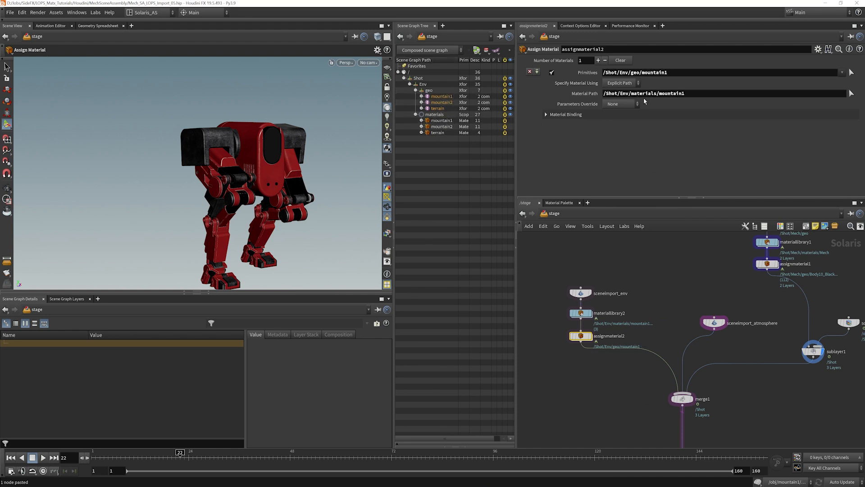
click(599, 60)
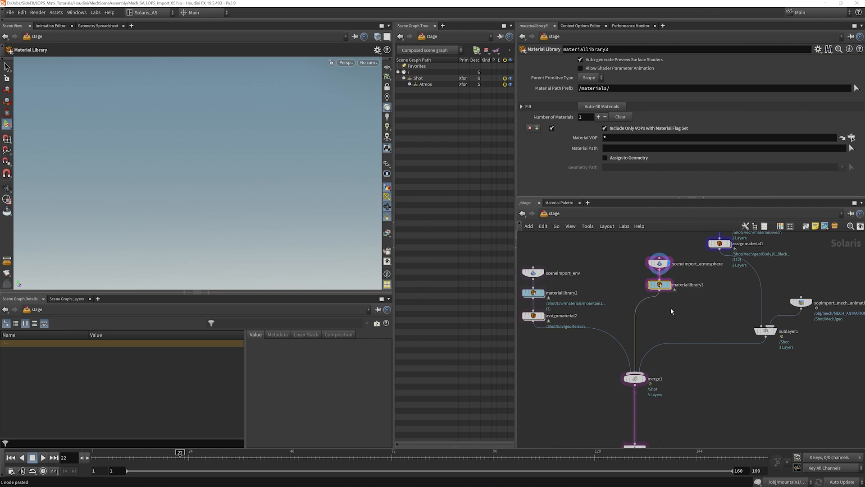
Step: Add an Assign Material node and a new atmosphere MaterialX subnet, then open it
key(Tab)
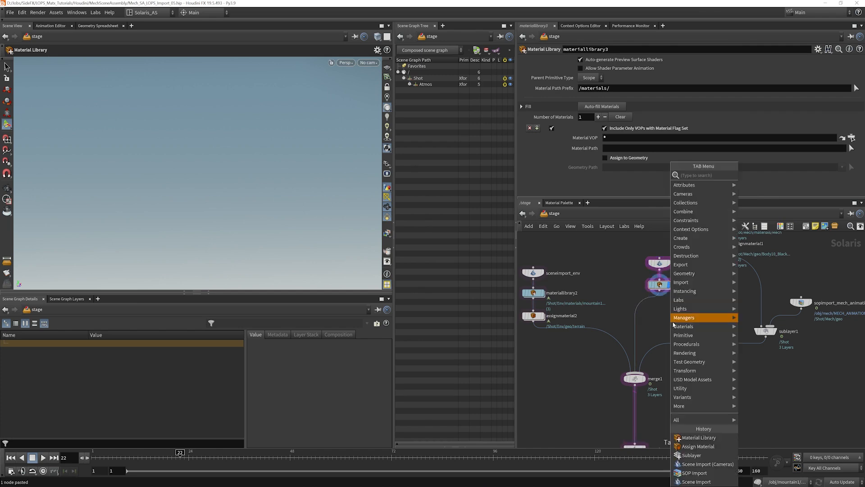
text(assi)
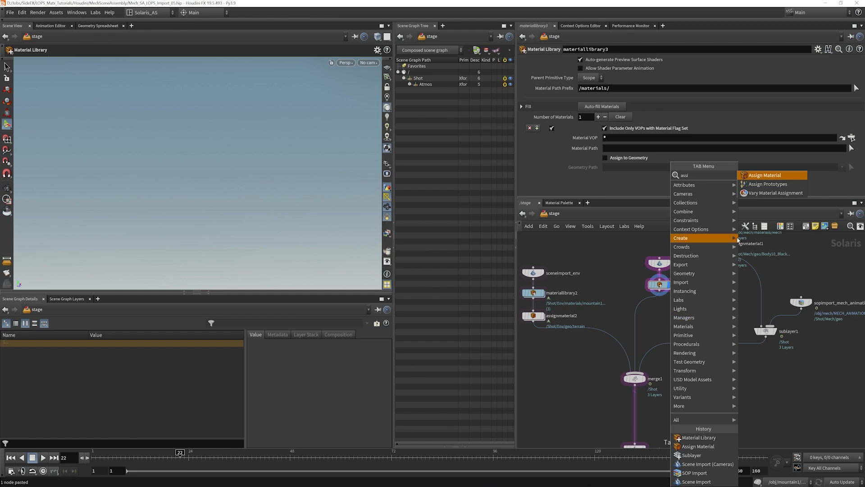
click(764, 174)
text(matx)
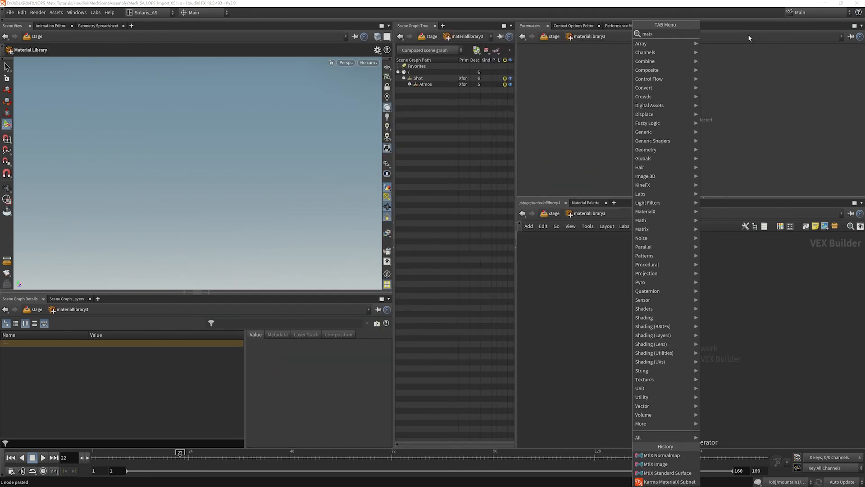
click(666, 481)
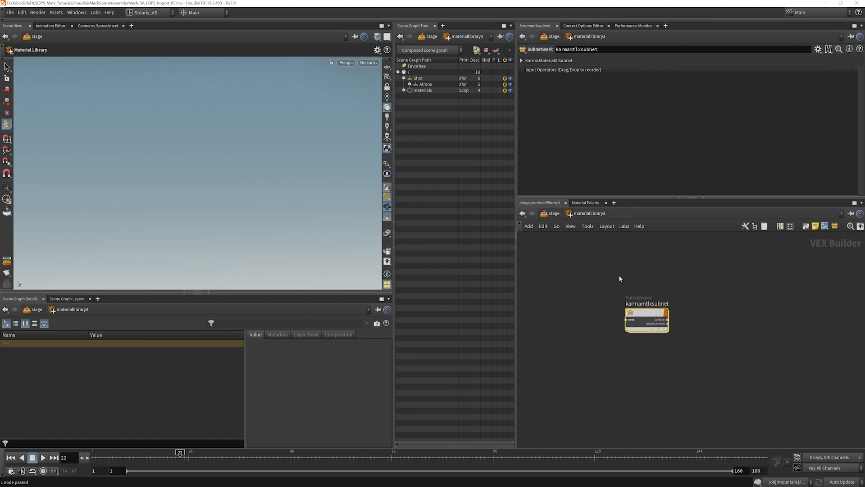
double_click(646, 304)
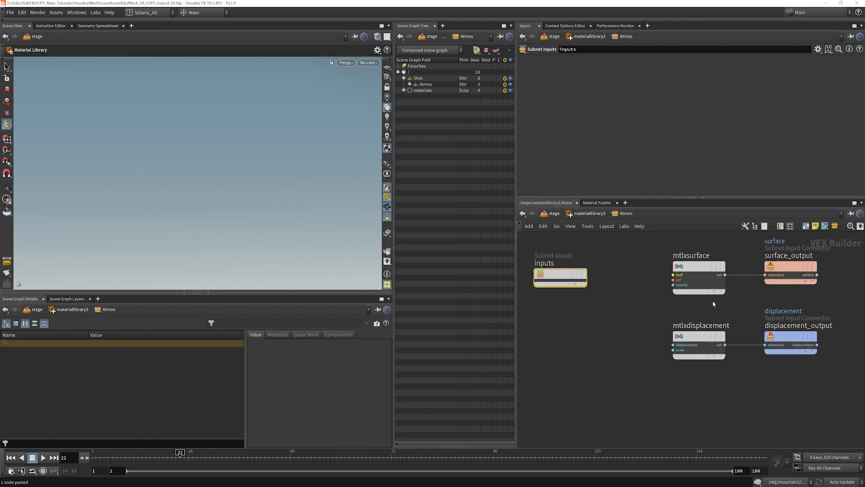
mouse_move(661, 293)
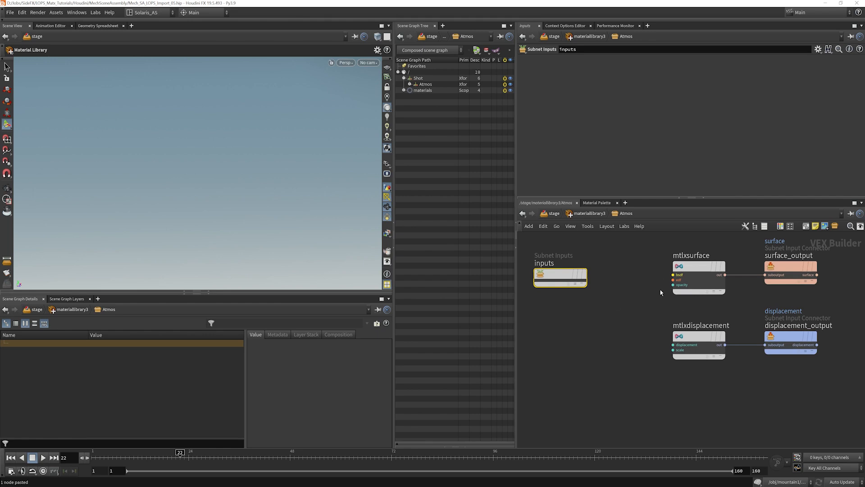
mouse_move(616, 318)
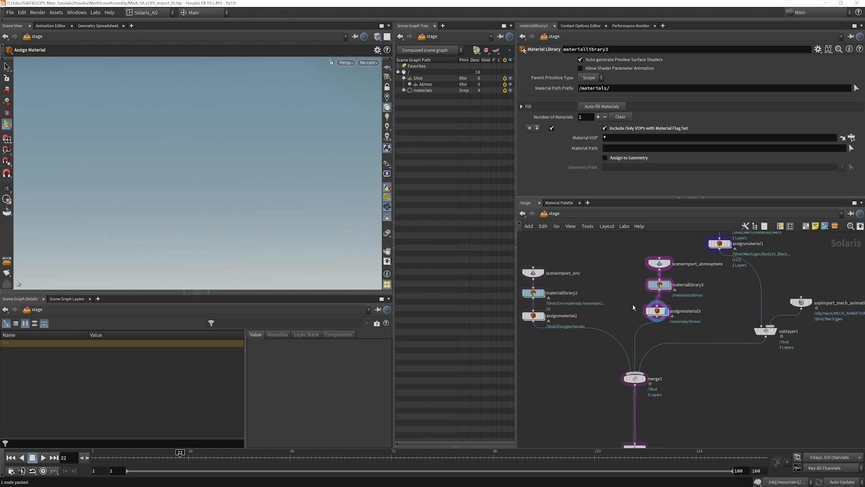
Step: In assignmaterial3, bind /Shot/Atmos/materials/Atmos to the atmosphere volume_0 prim
click(657, 311)
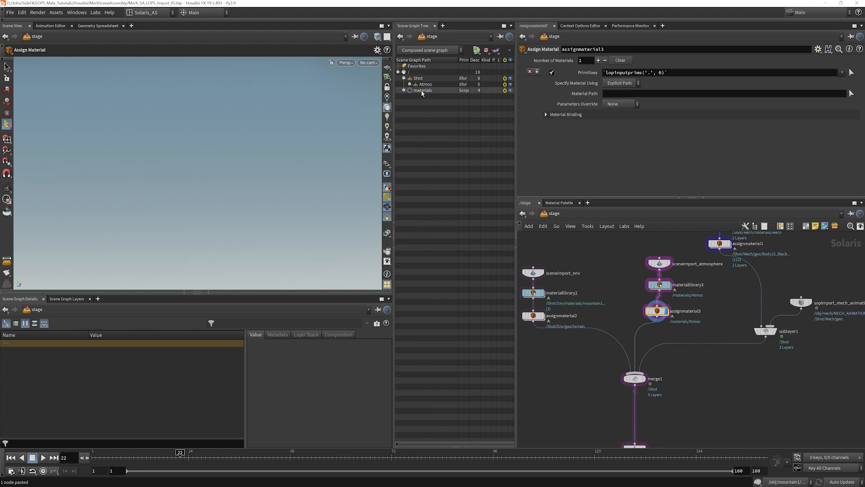
click(659, 284)
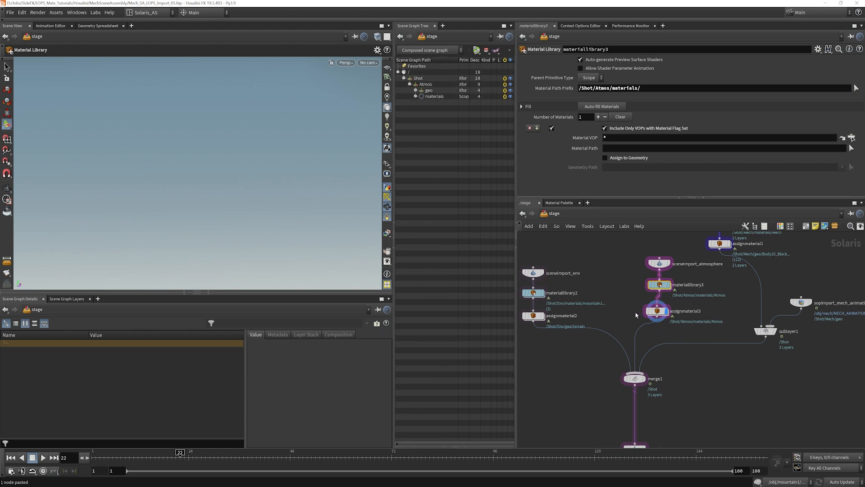
click(660, 310)
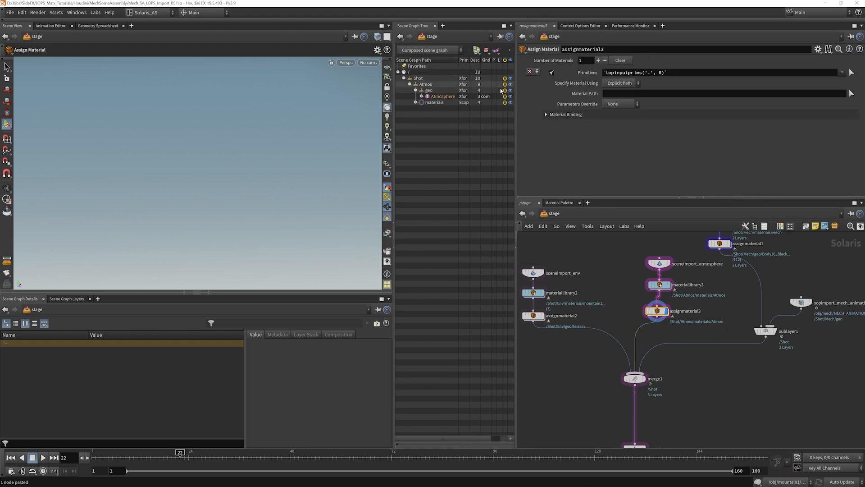
click(424, 96)
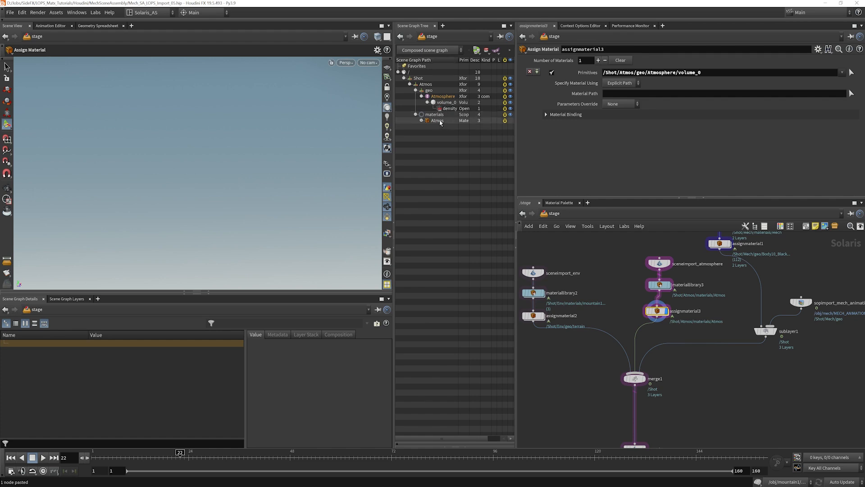
text(/Shot/Atmos/materials/Atmos)
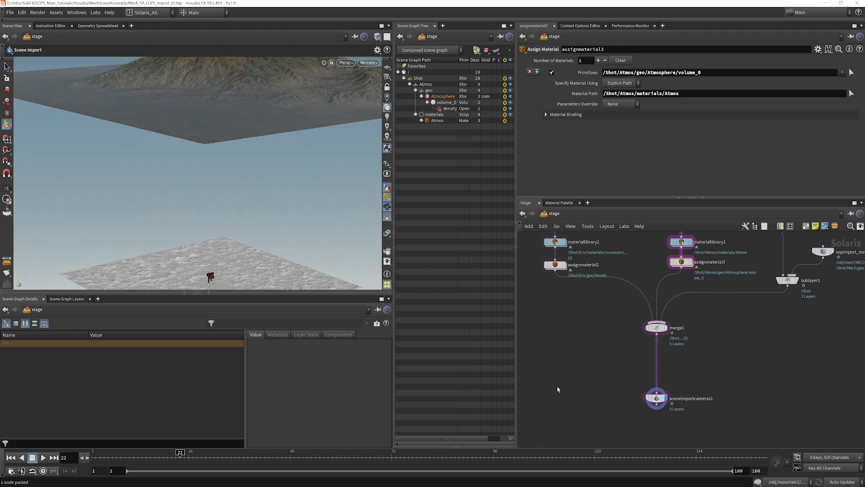
Step: Look through /Shot/Cameras/cam_parent/cam1 from the viewport camera menu
click(368, 62)
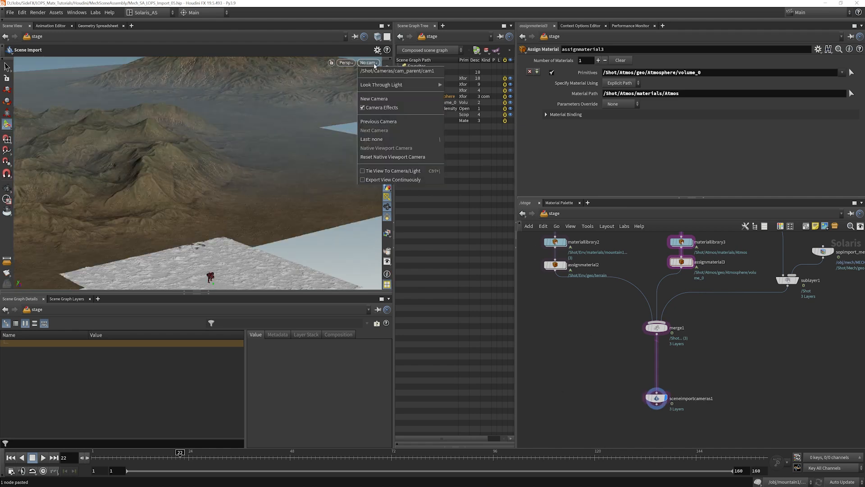
click(386, 70)
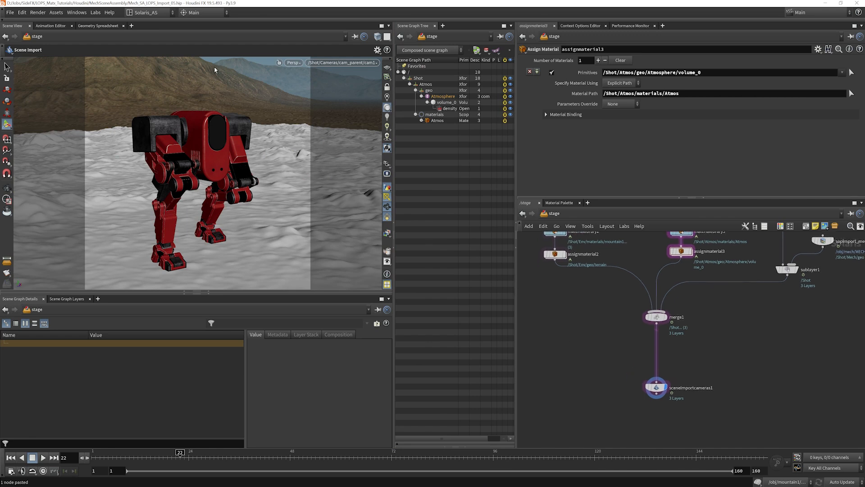
mouse_move(279, 255)
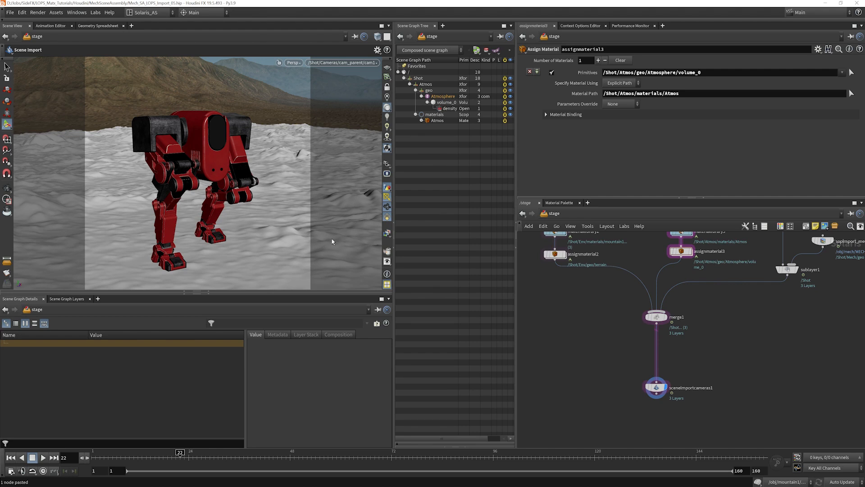
mouse_move(220, 259)
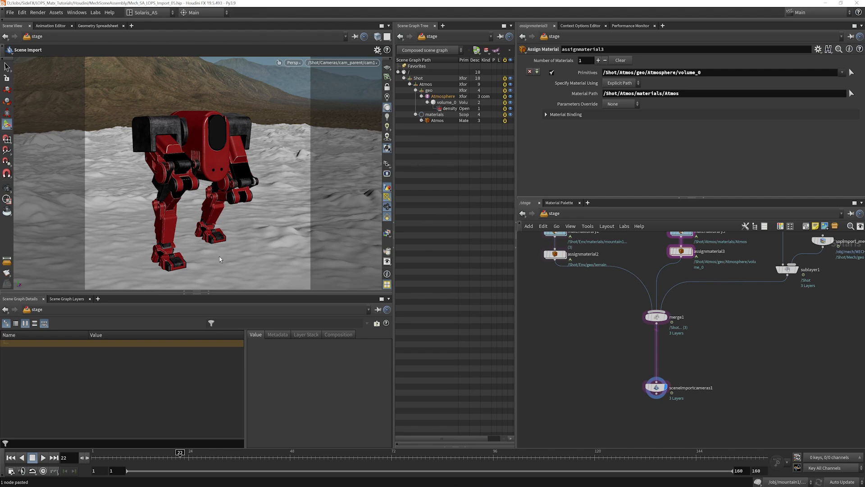
mouse_move(639, 369)
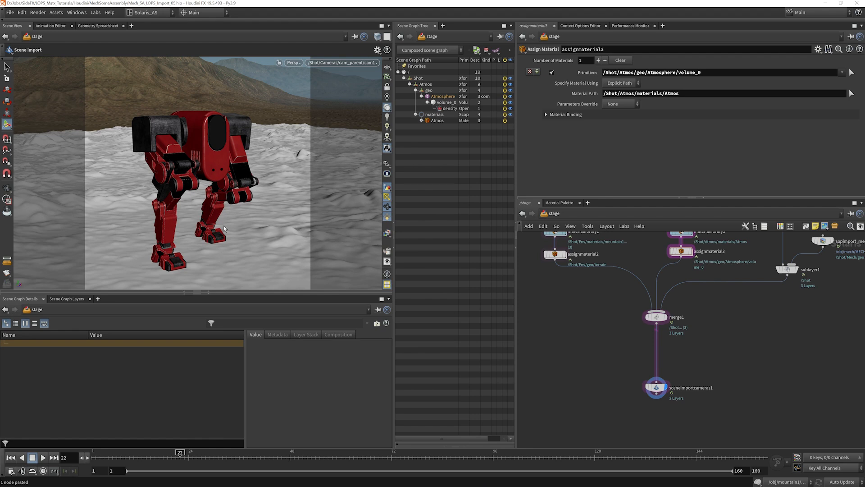
mouse_move(221, 236)
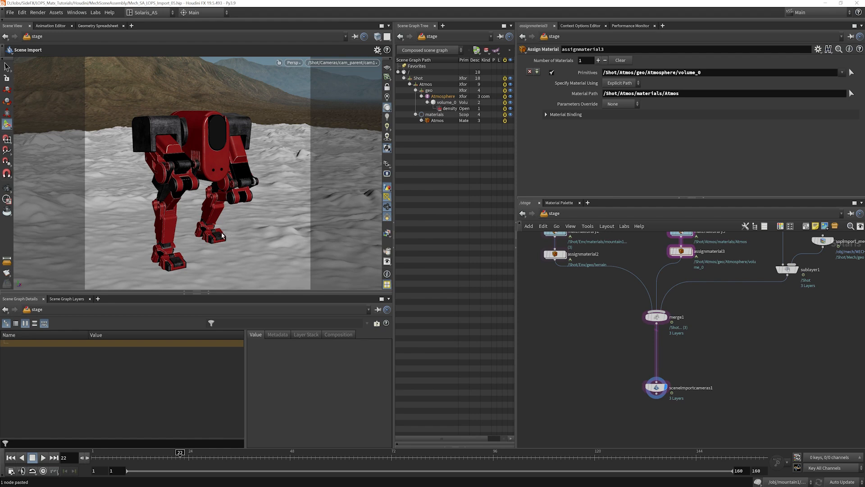
mouse_move(256, 184)
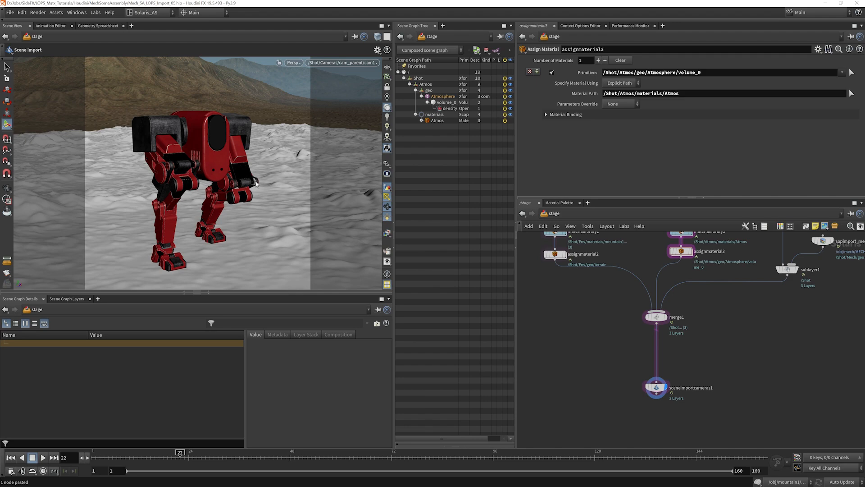